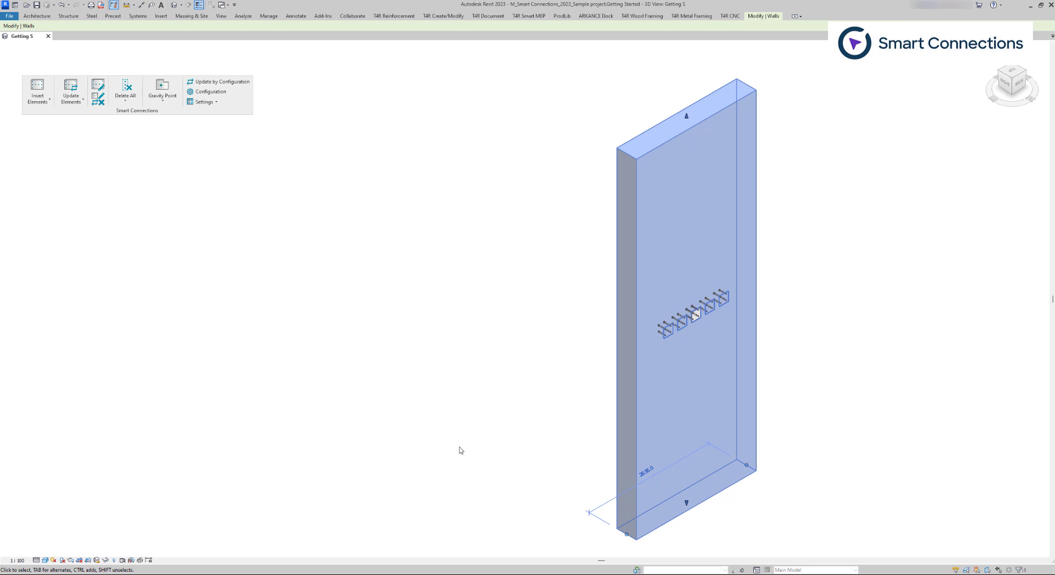
- In the wall's anchor-plate rule, lay the plates out from the start edge, then switch to the end edge
left_click(211, 91)
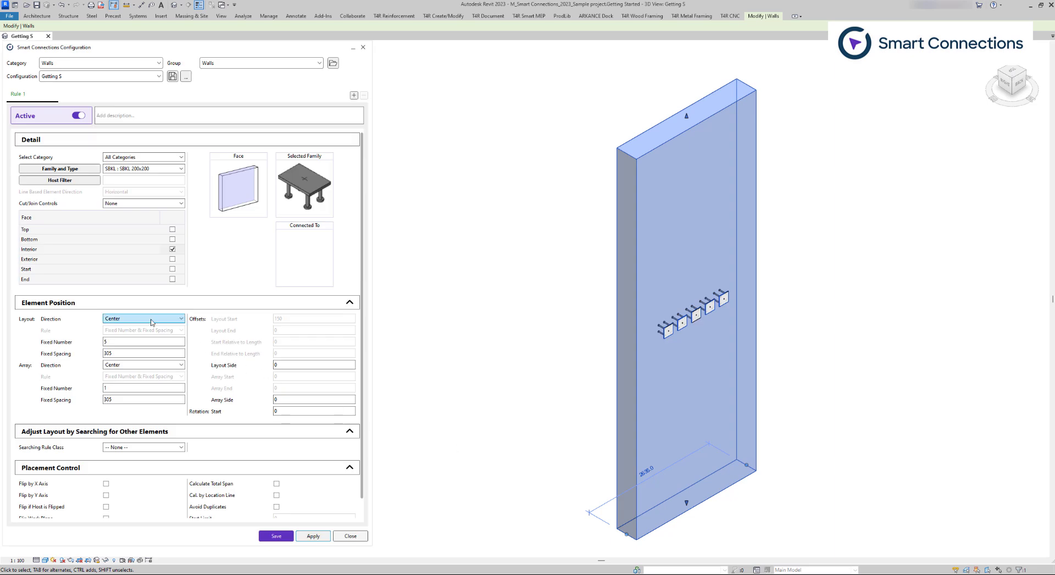
left_click(143, 318)
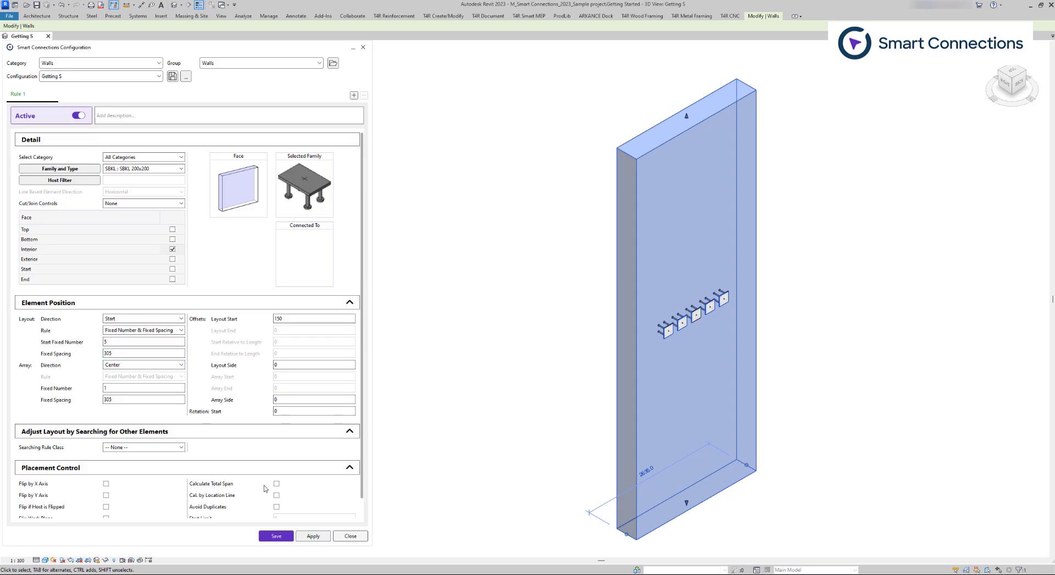
left_click(312, 535)
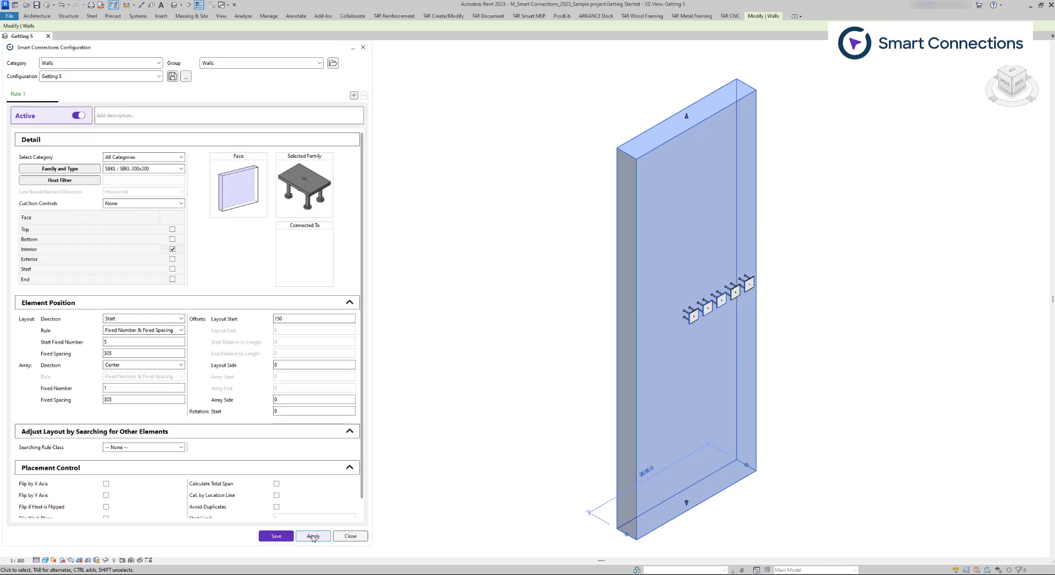
left_click(142, 319)
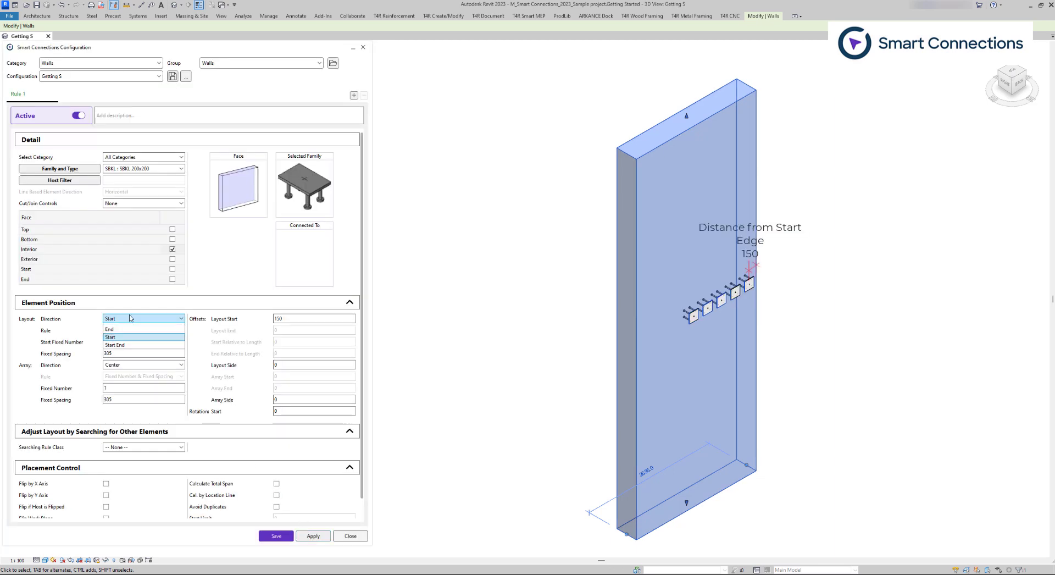
left_click(110, 329)
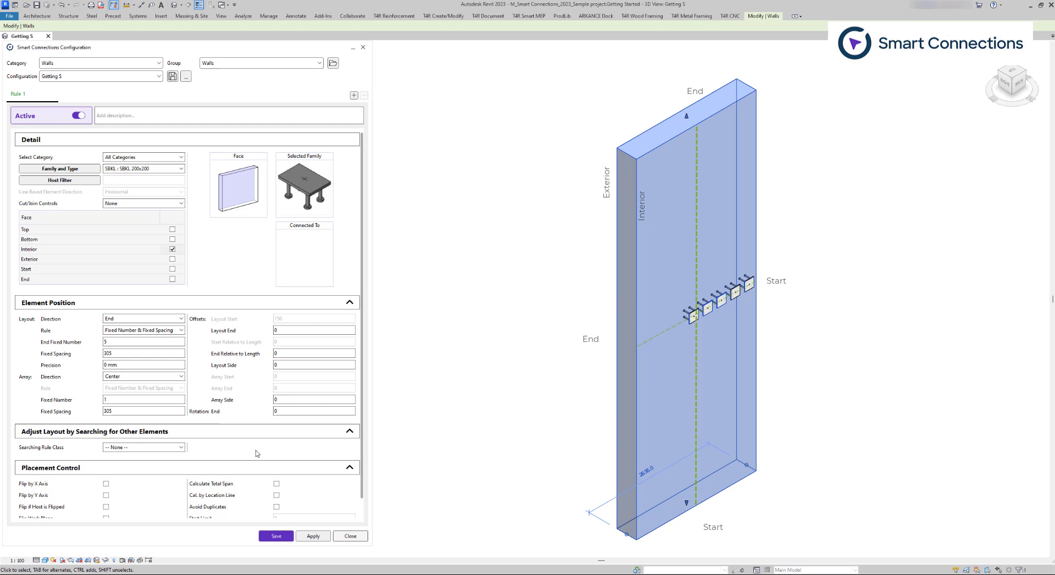
- Offset the plates 300 from the end edge, array them from the start side, and apply
left_click(313, 536)
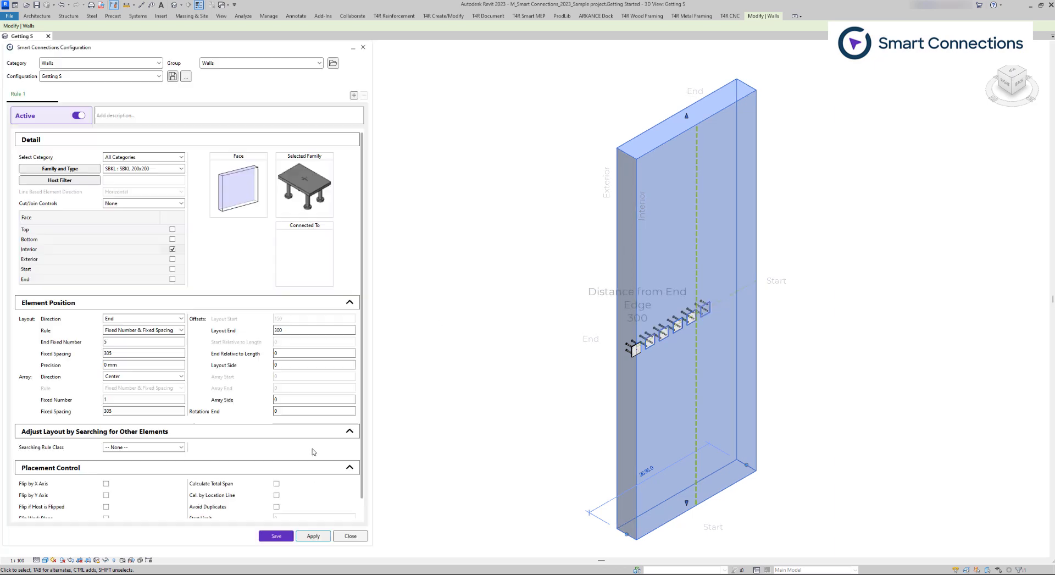
left_click(143, 376)
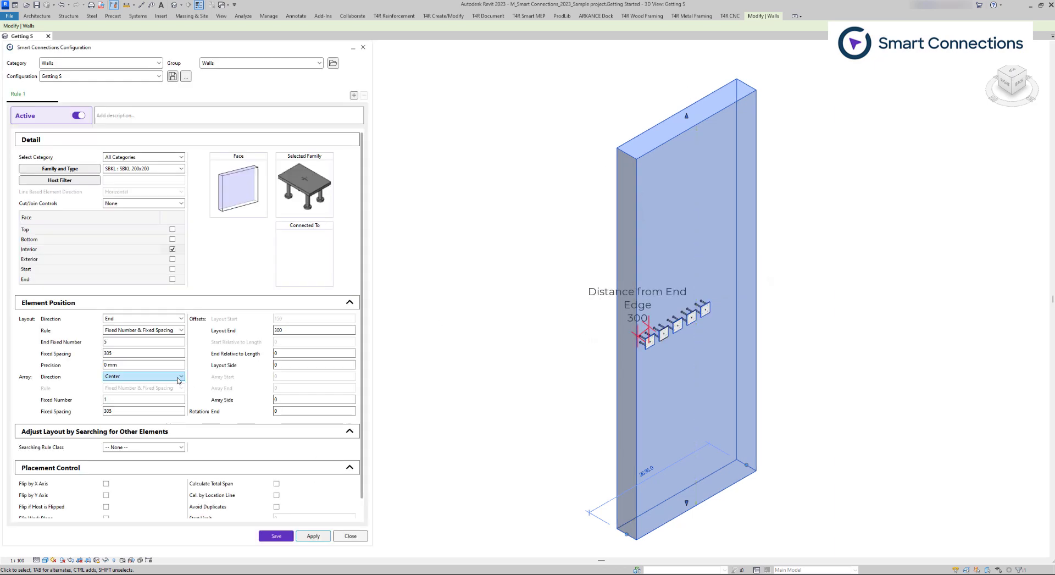
left_click(143, 376)
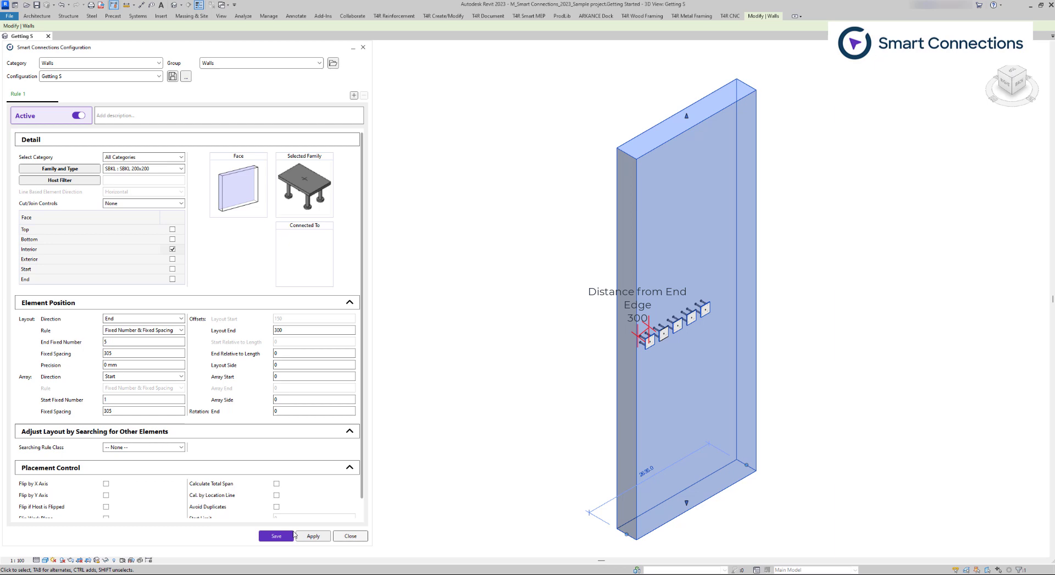
left_click(312, 535)
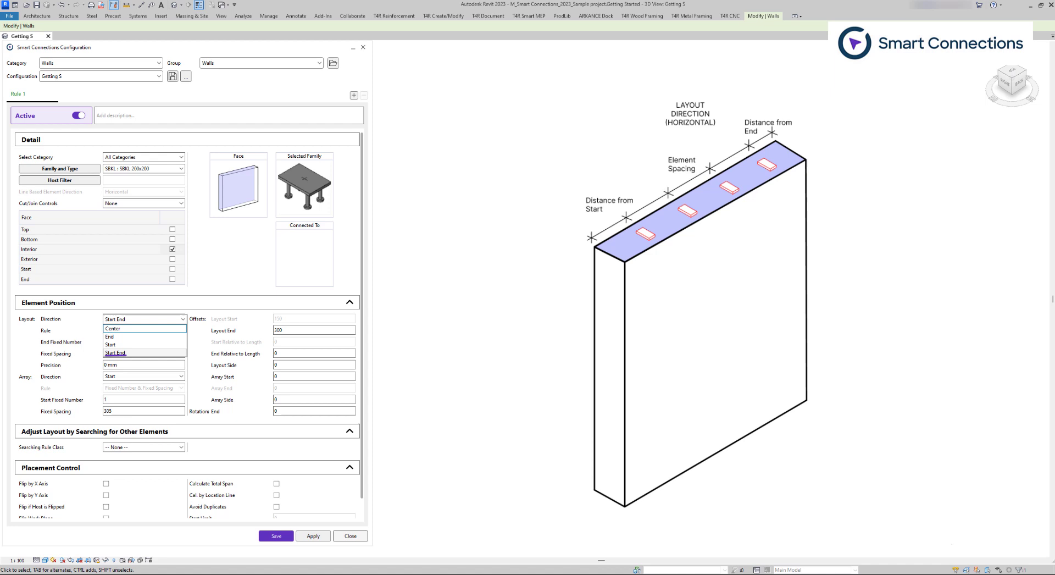
- Move the wall opening to the opposite end via its temporary dimension; the gravity-point anchors stay put
left_click(110, 337)
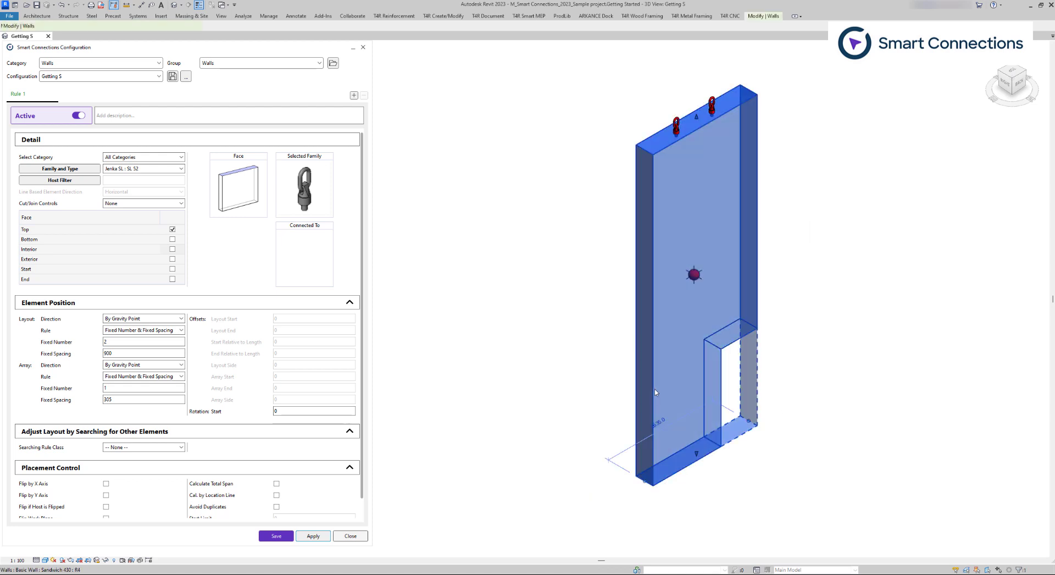
left_click(781, 375)
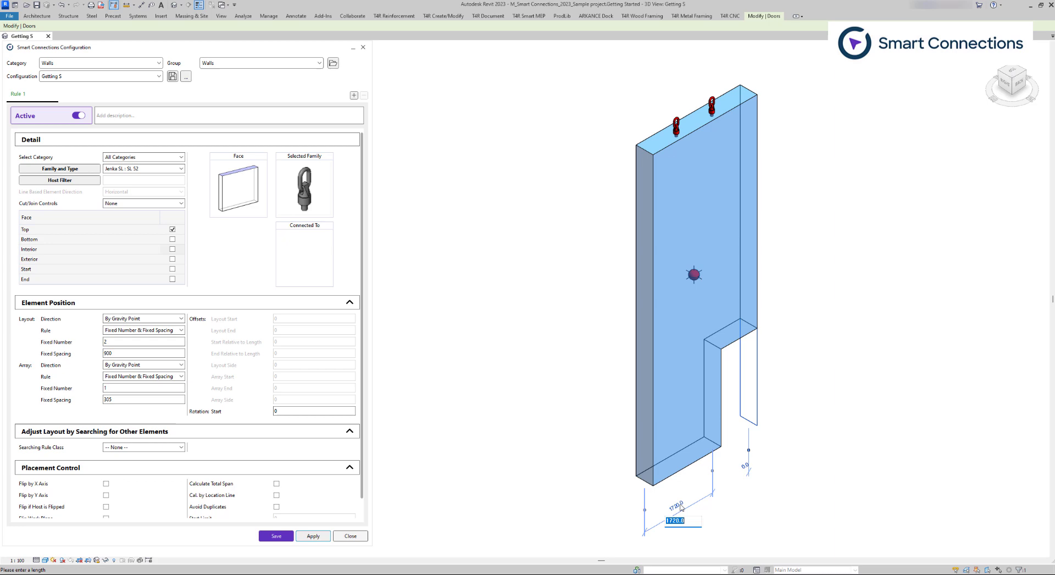
left_click(693, 269)
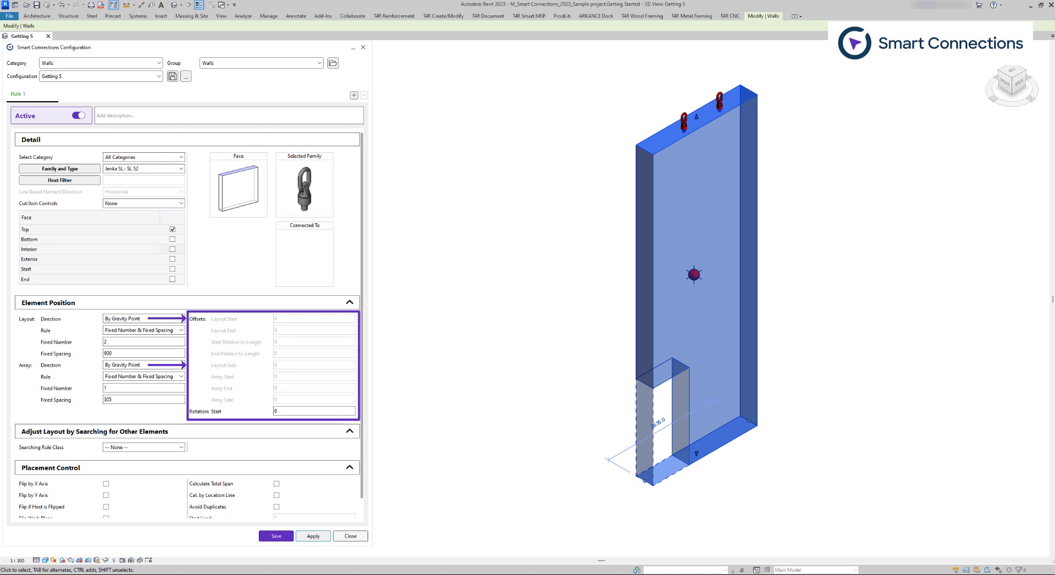
mouse_move(530, 445)
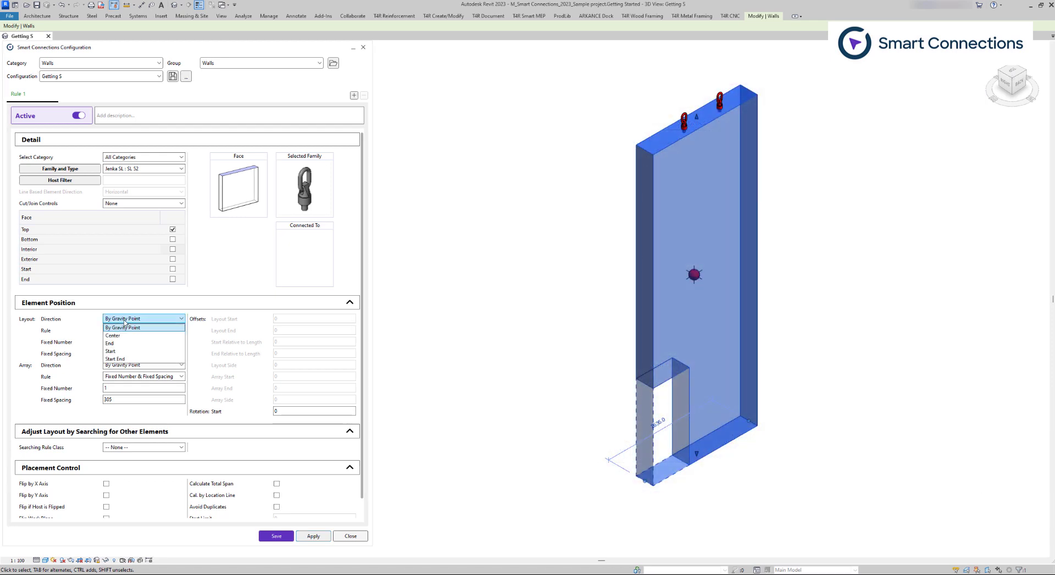
- Centre the lifting-anchor layout with a -150 side offset and set the array direction to Center
left_click(112, 337)
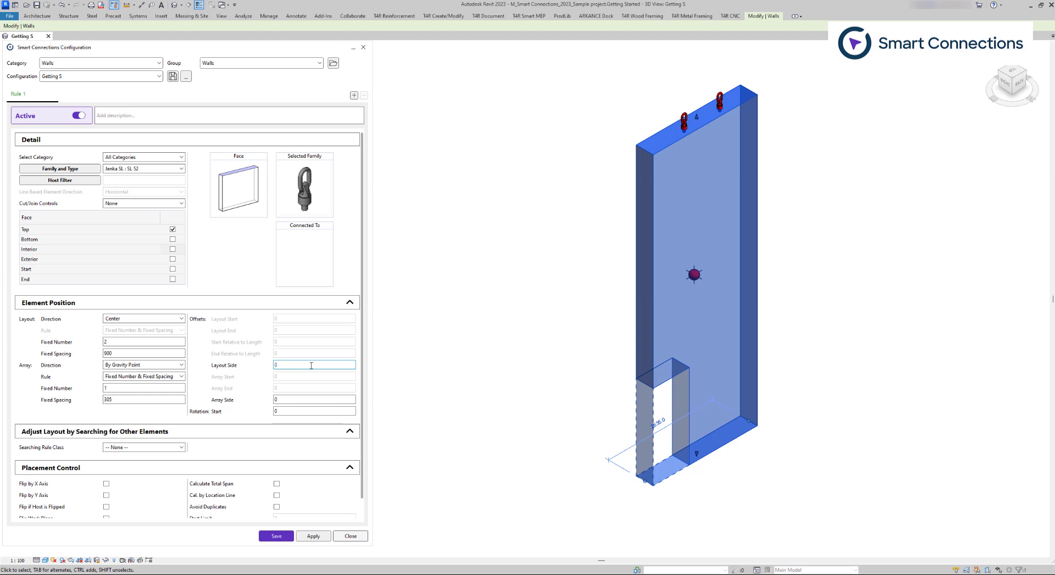
type("-4")
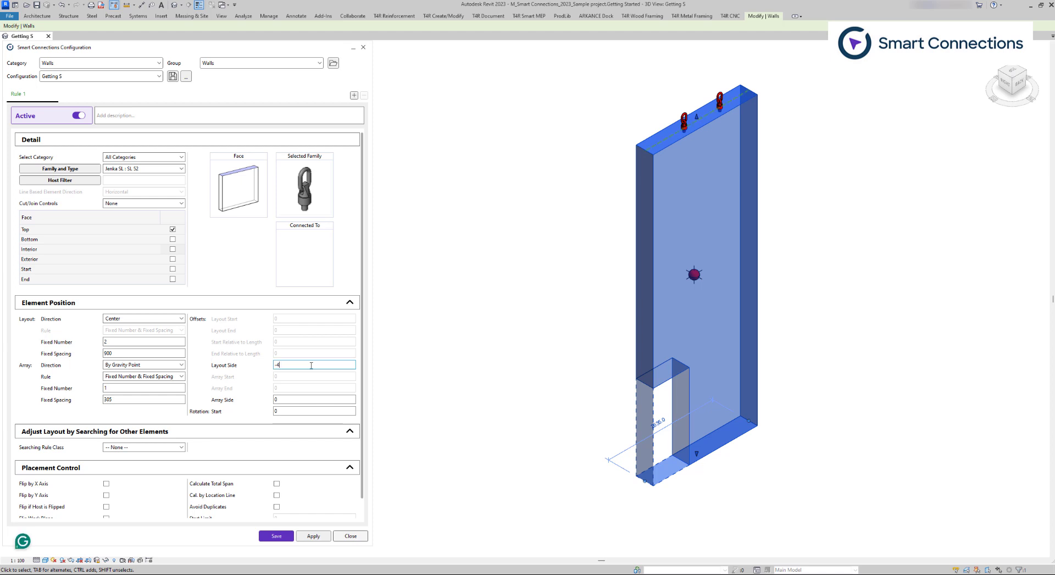
left_click(311, 535)
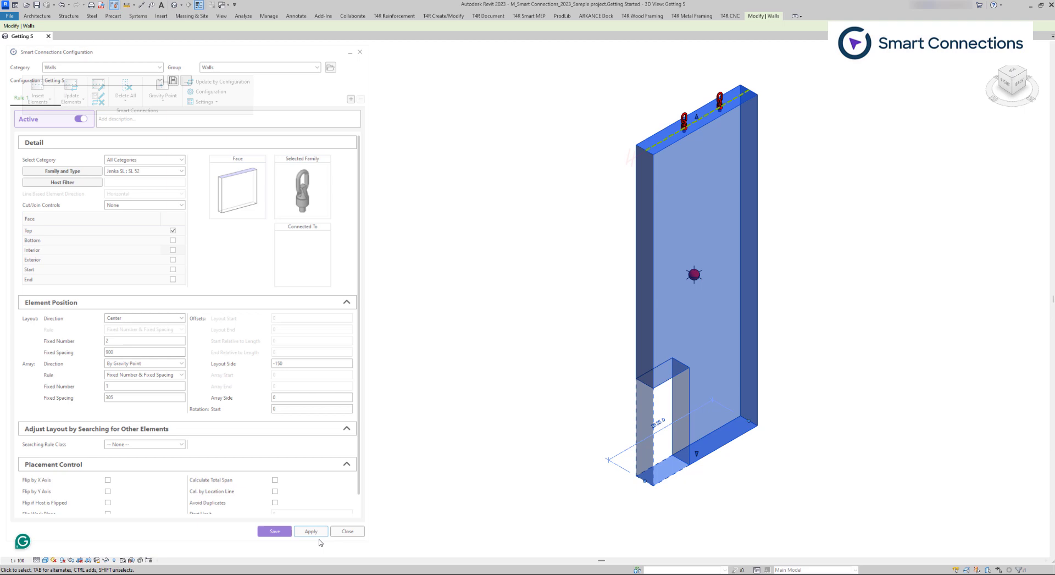
left_click(310, 531)
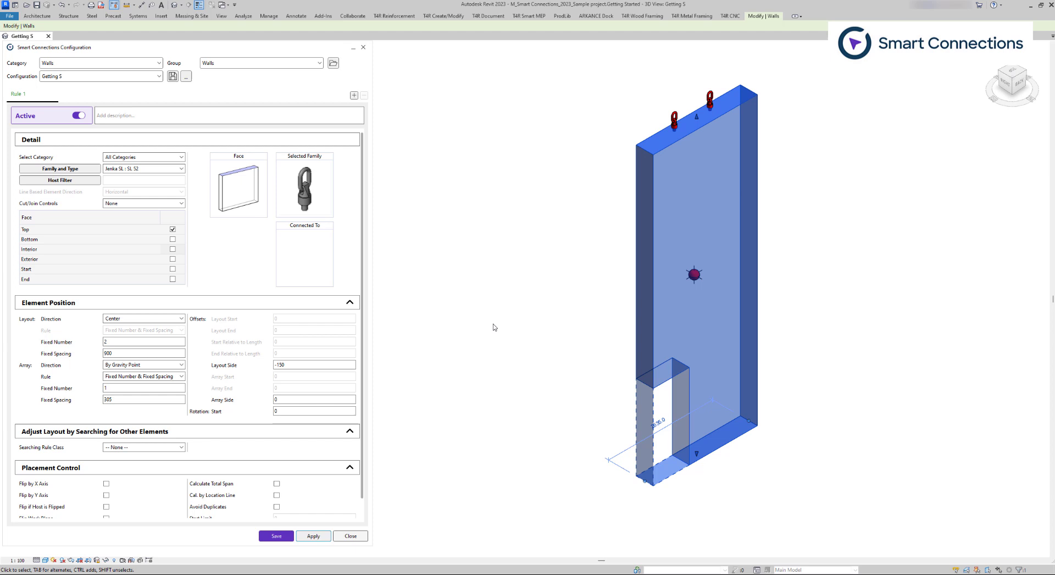
mouse_move(290, 339)
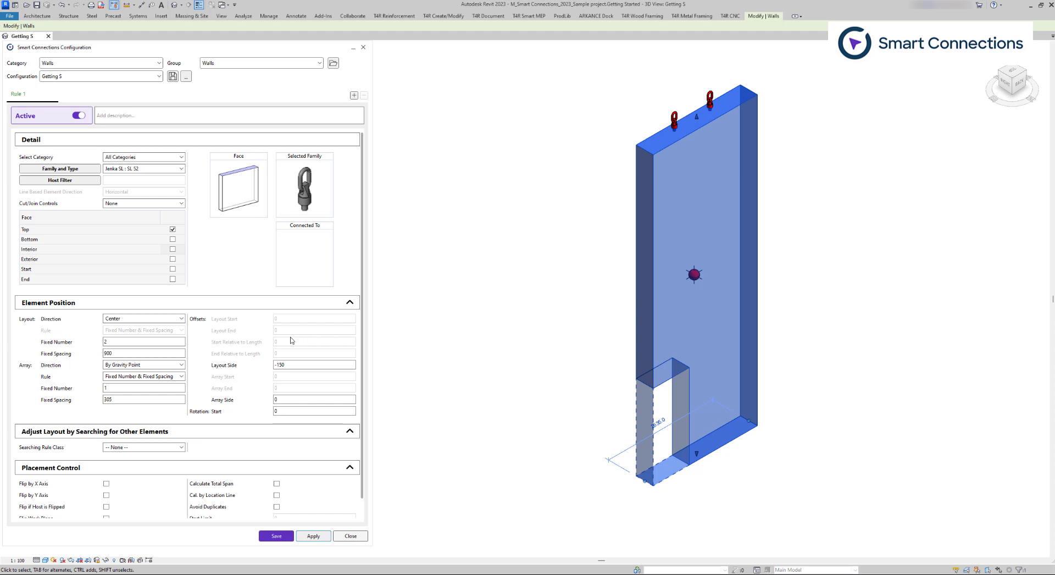
left_click(143, 365)
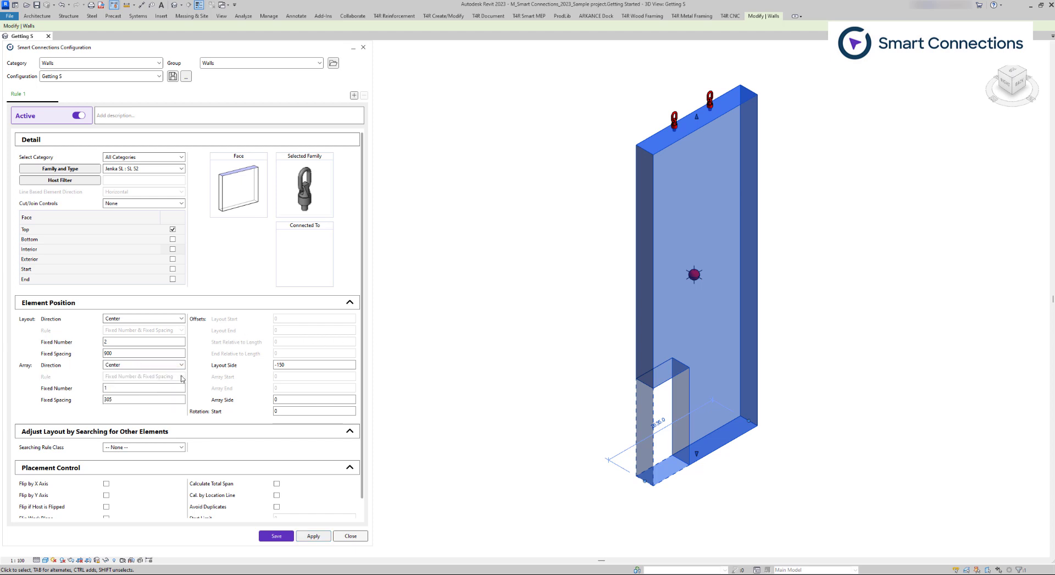
mouse_move(378, 411)
type("300")
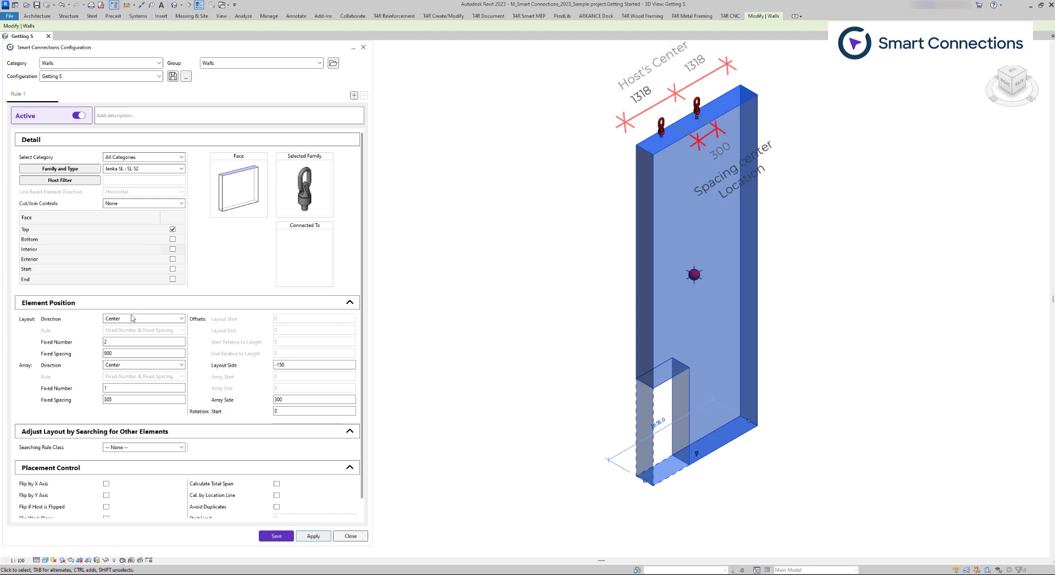
- Lay the lifting anchors out from the start edge with a 500 start offset and apply
left_click(143, 319)
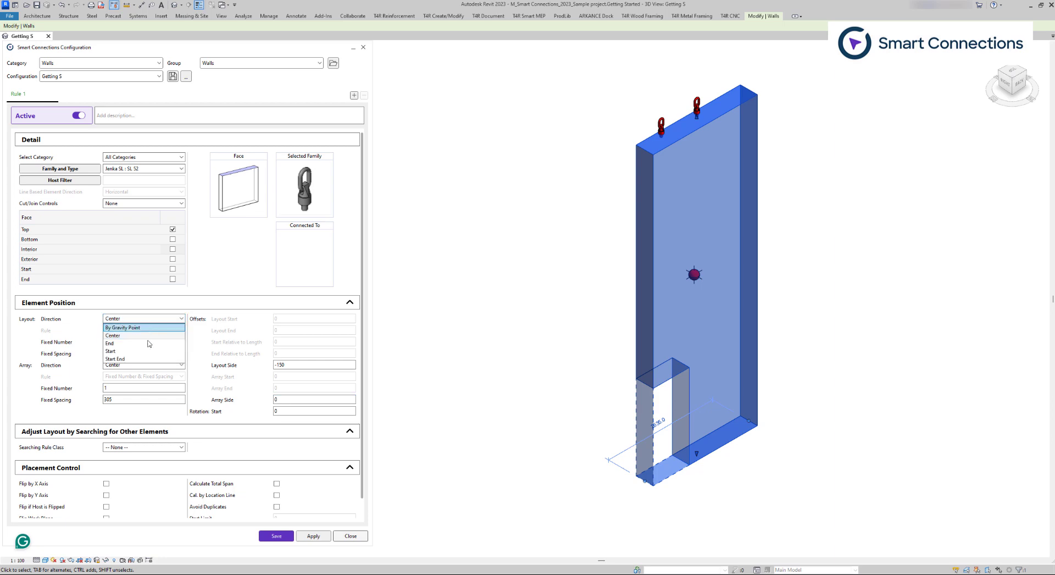
left_click(110, 351)
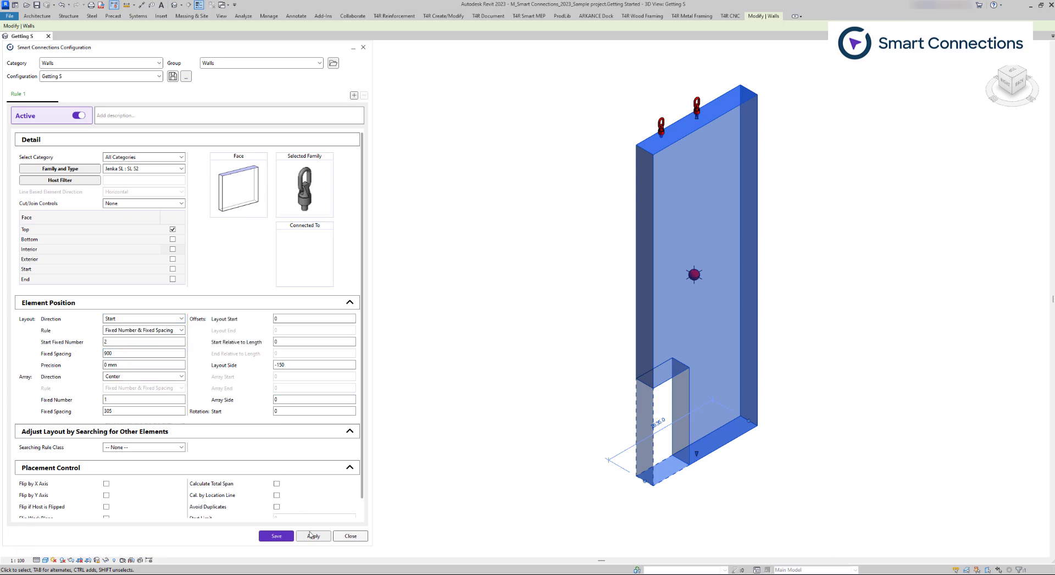
left_click(313, 535)
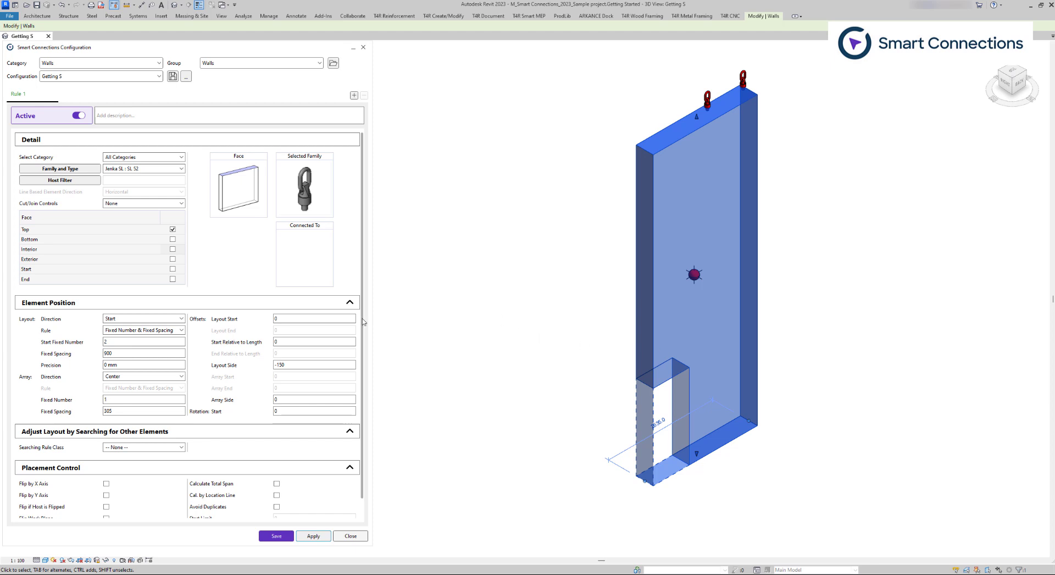
left_click(315, 319)
type("500")
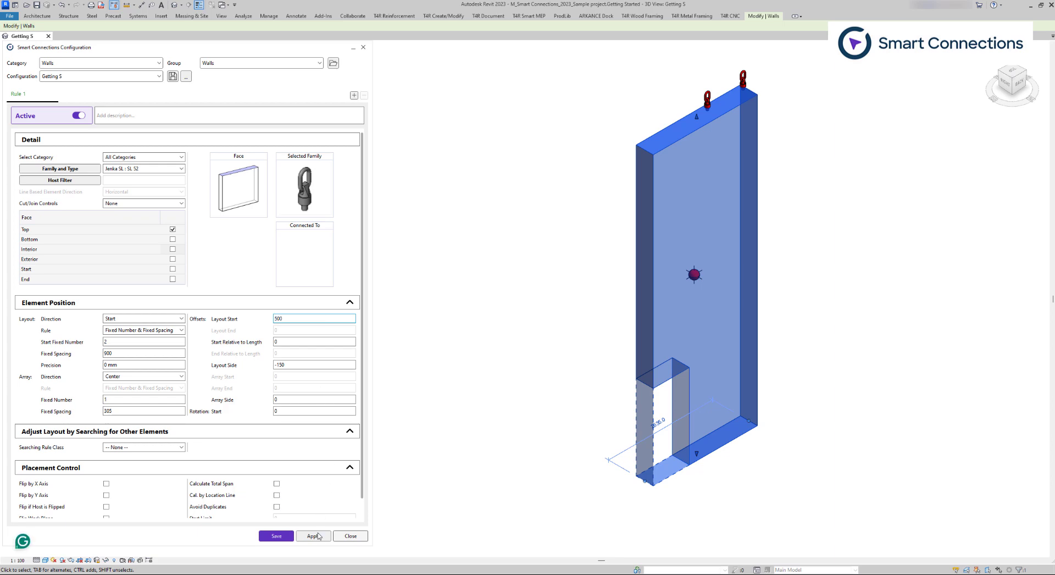
left_click(314, 535)
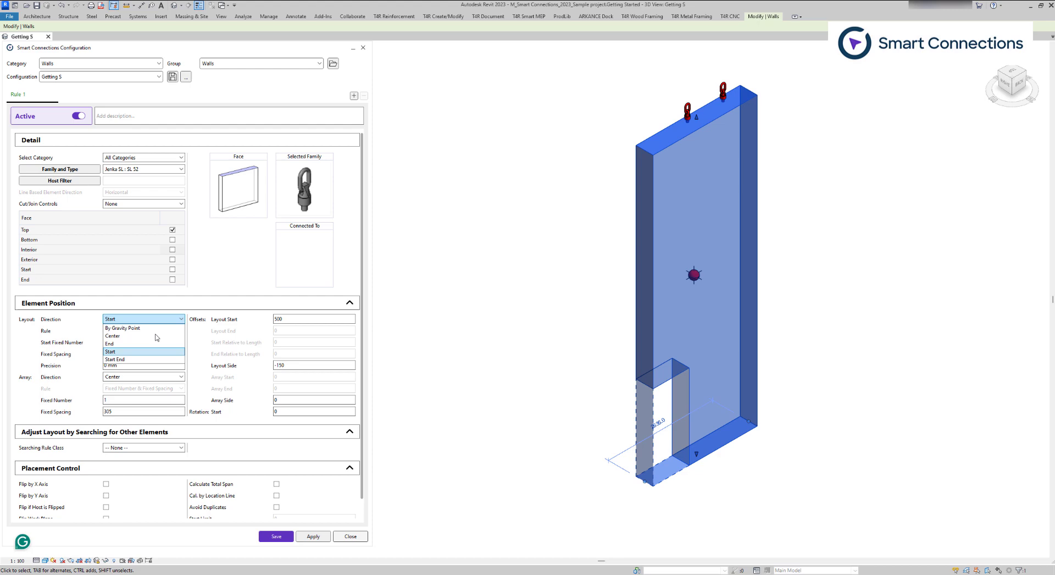
- Lay the anchors out from both start and end with two anchors fixed at each end
left_click(118, 358)
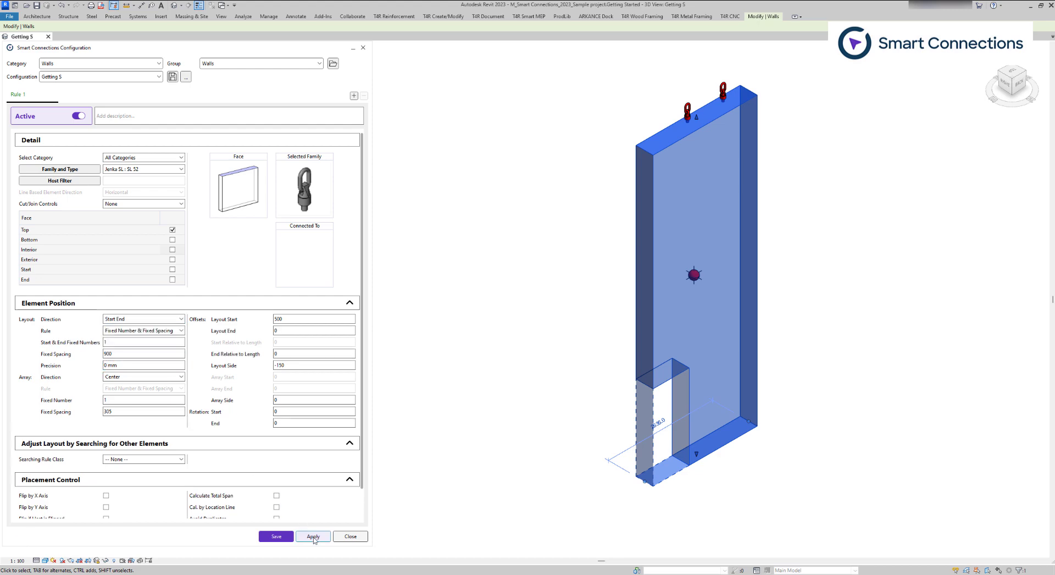
left_click(313, 536)
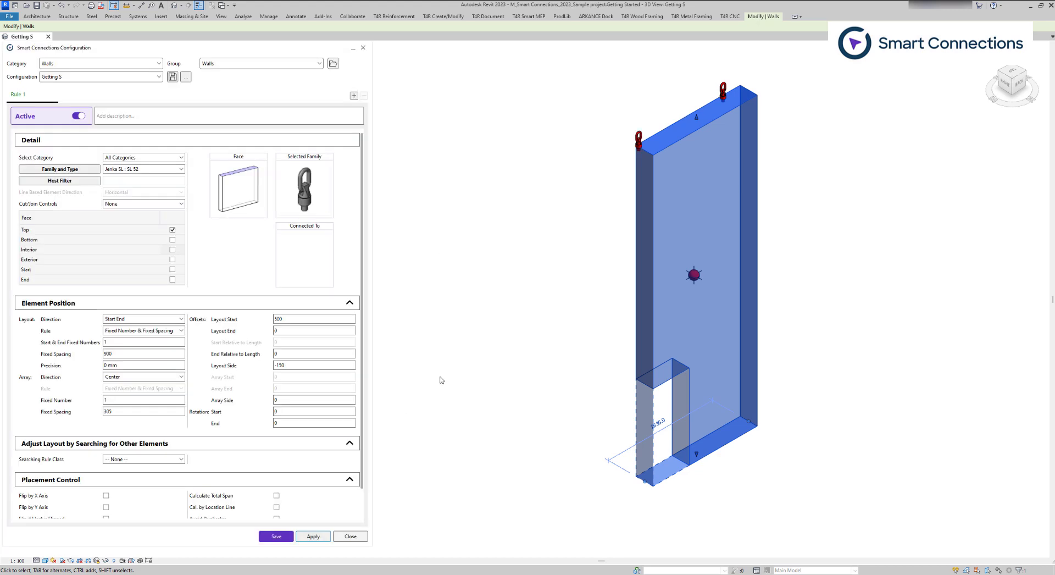
left_click(143, 341)
type("2")
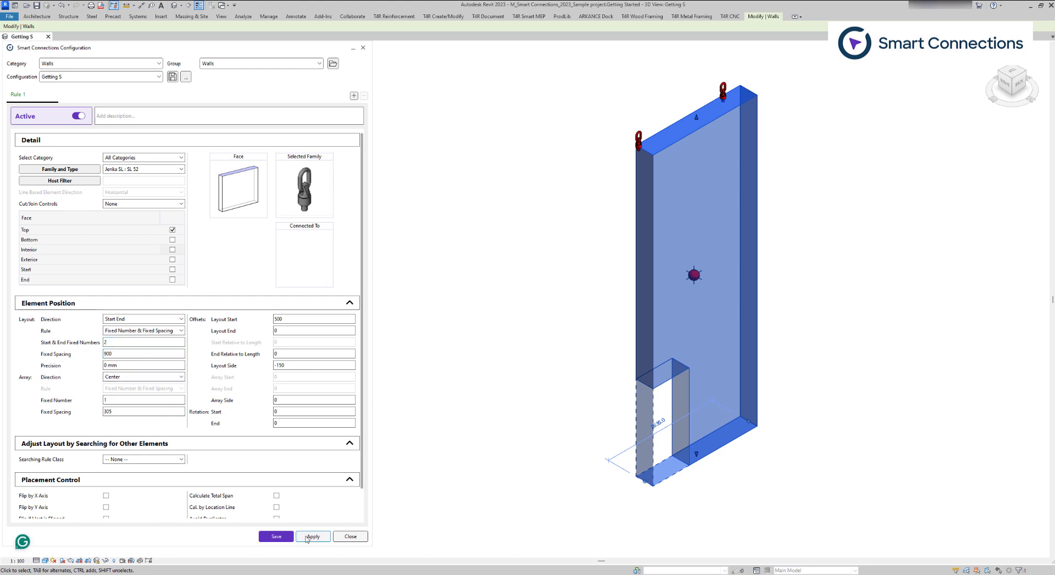
left_click(313, 537)
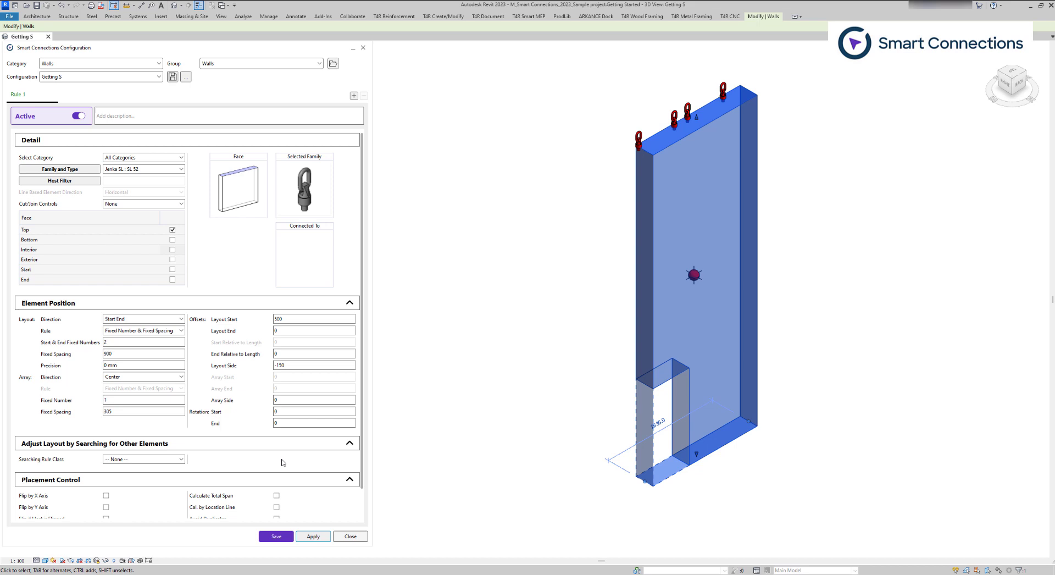
- Set the end offset to 200 and apply, leaving 500 at the start
left_click(314, 423)
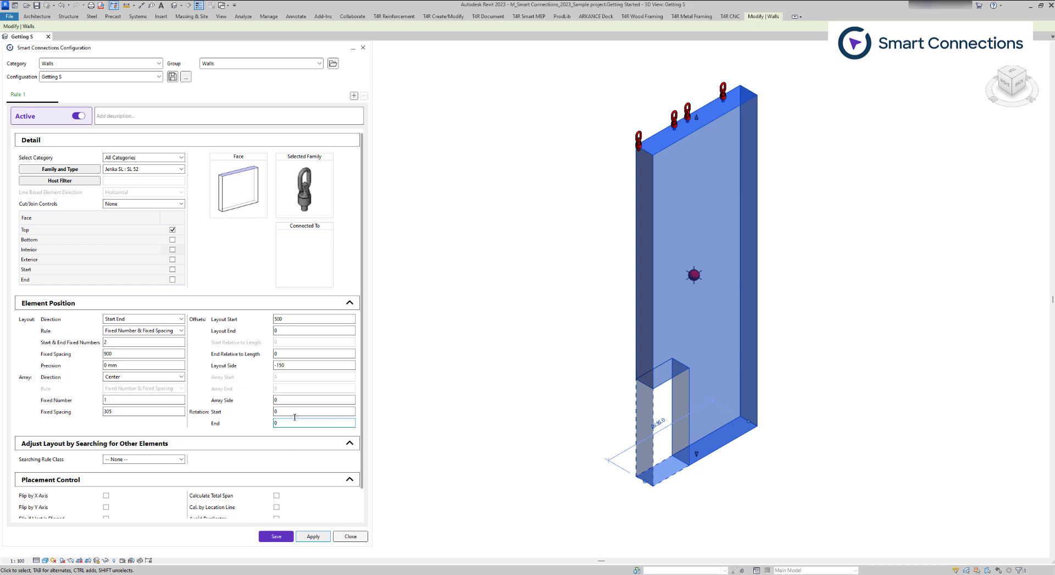
left_click(313, 330)
type("200")
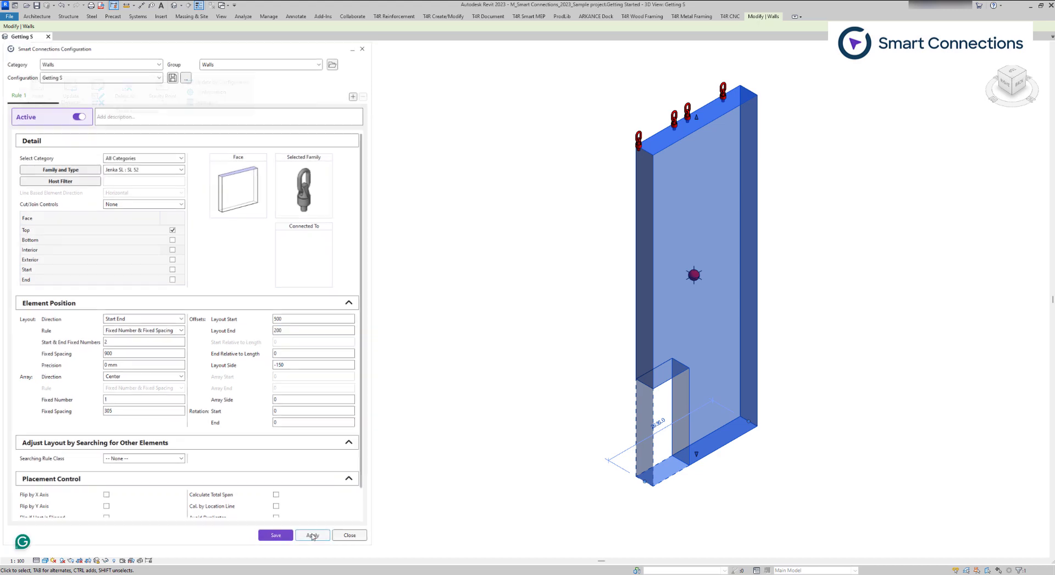
left_click(313, 536)
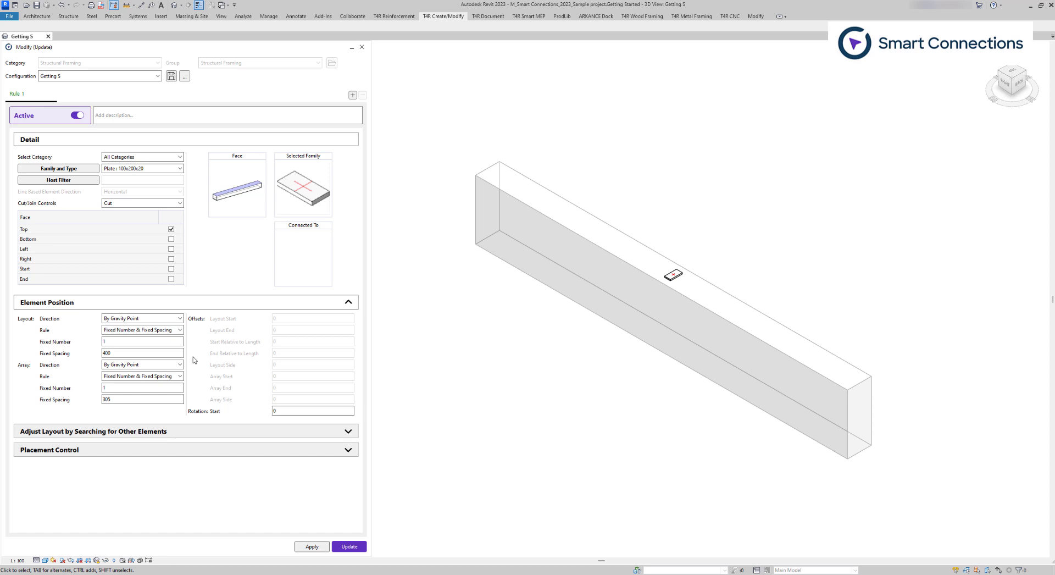
- Place three plates on the beam's top face with rule Fixed Number & Relative to Length at 0.1
left_click(141, 329)
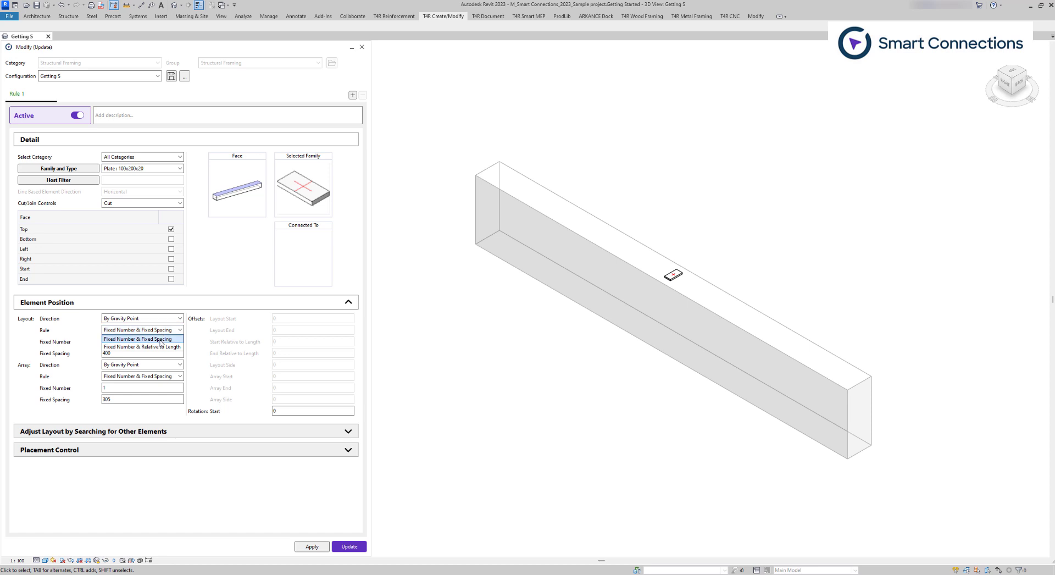
left_click(139, 339)
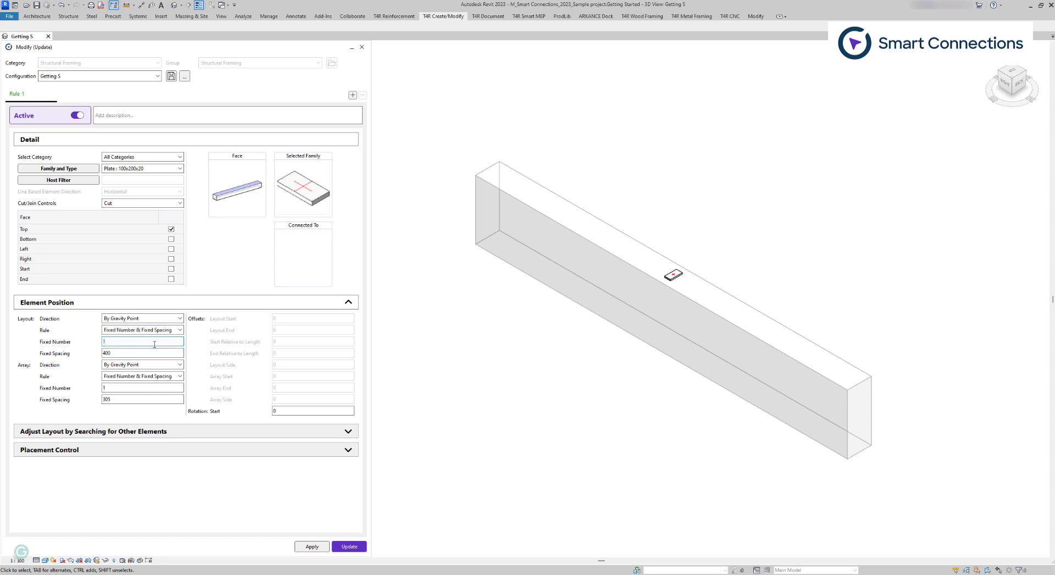
left_click(349, 546)
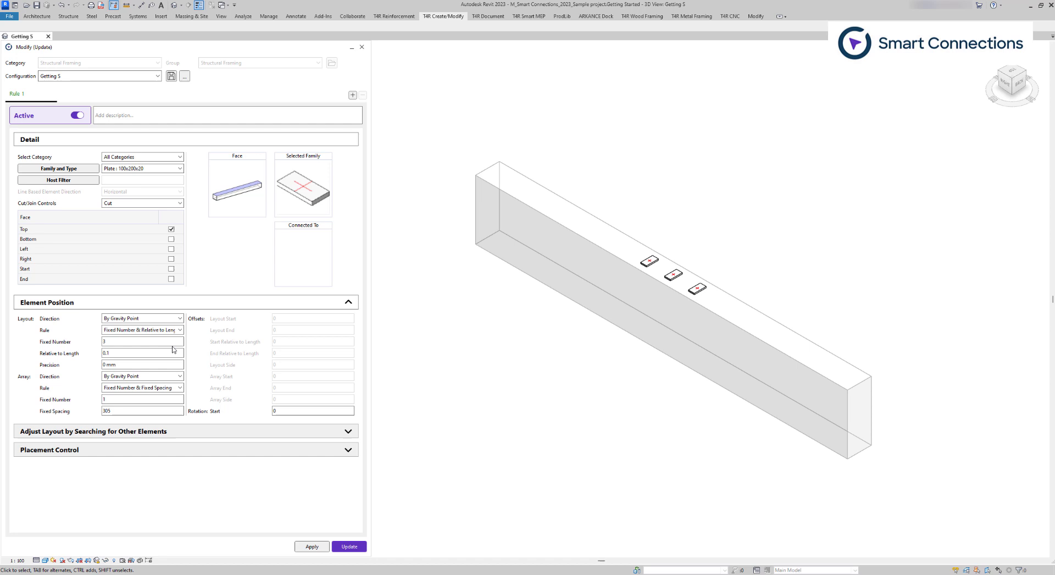
- Raise Relative to Length to 0.5 so the three plates spread to both ends and the middle
left_click(142, 341)
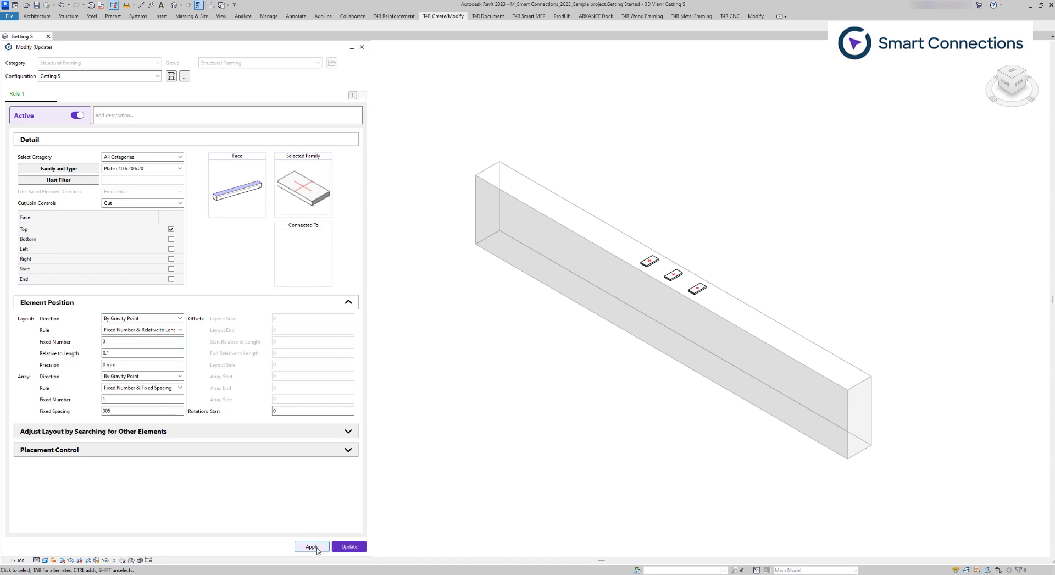
left_click(311, 546)
type("0,5")
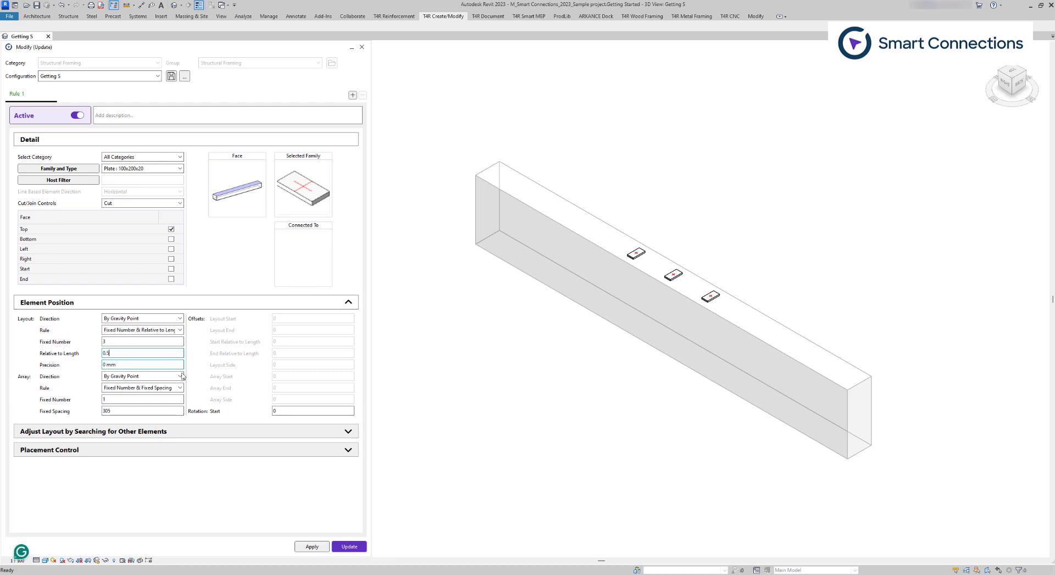
left_click(349, 546)
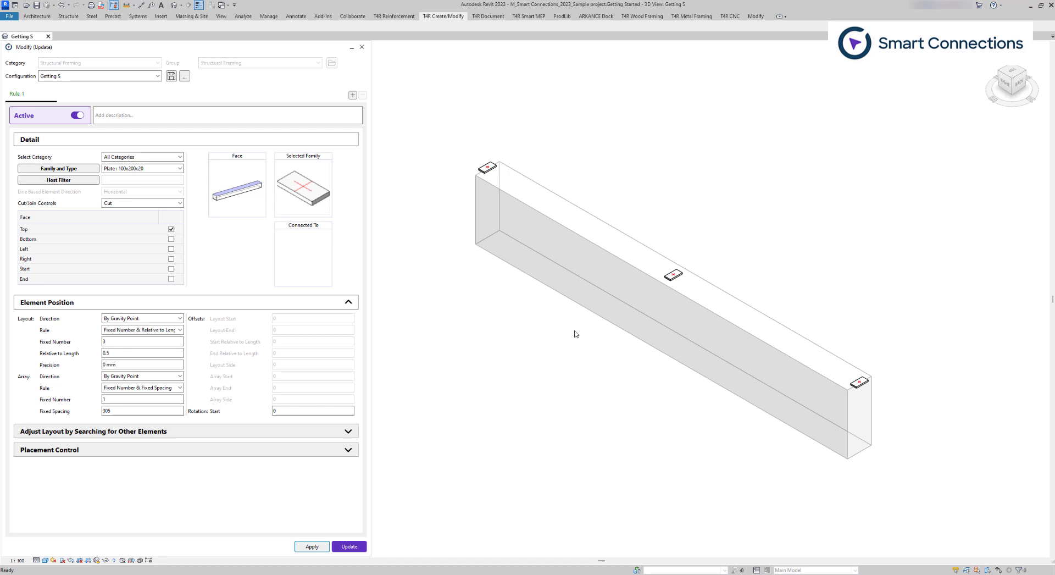
mouse_move(298, 282)
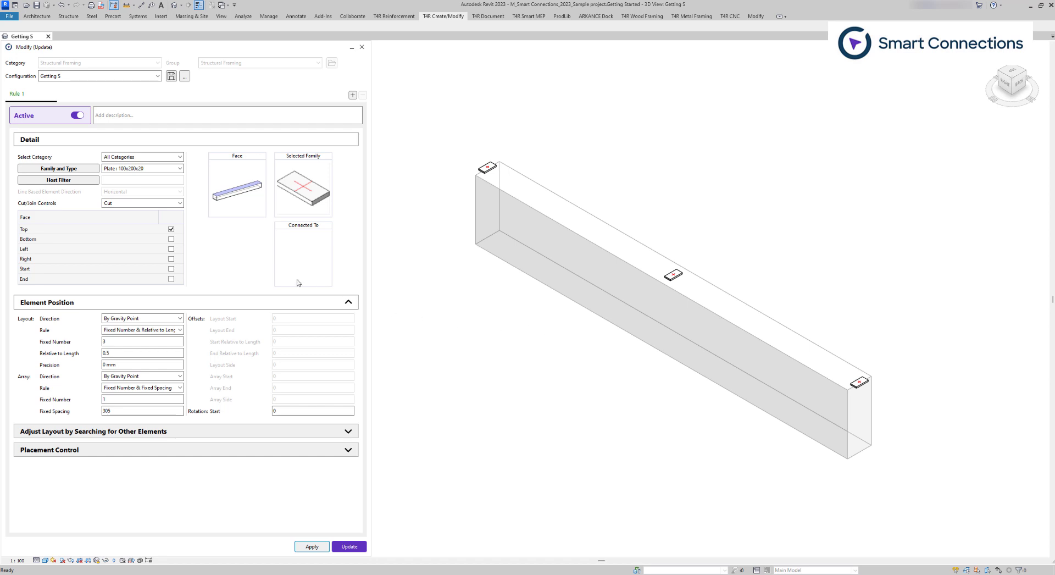
- Lay out two plates 300 apart from the beam's centre and apply
left_click(142, 318)
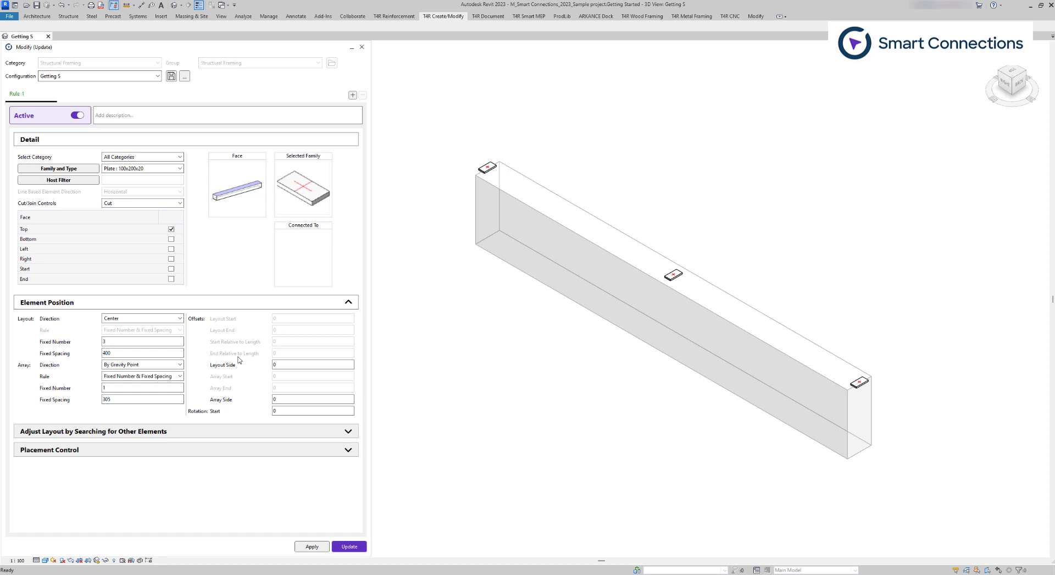
left_click(142, 364)
type("4")
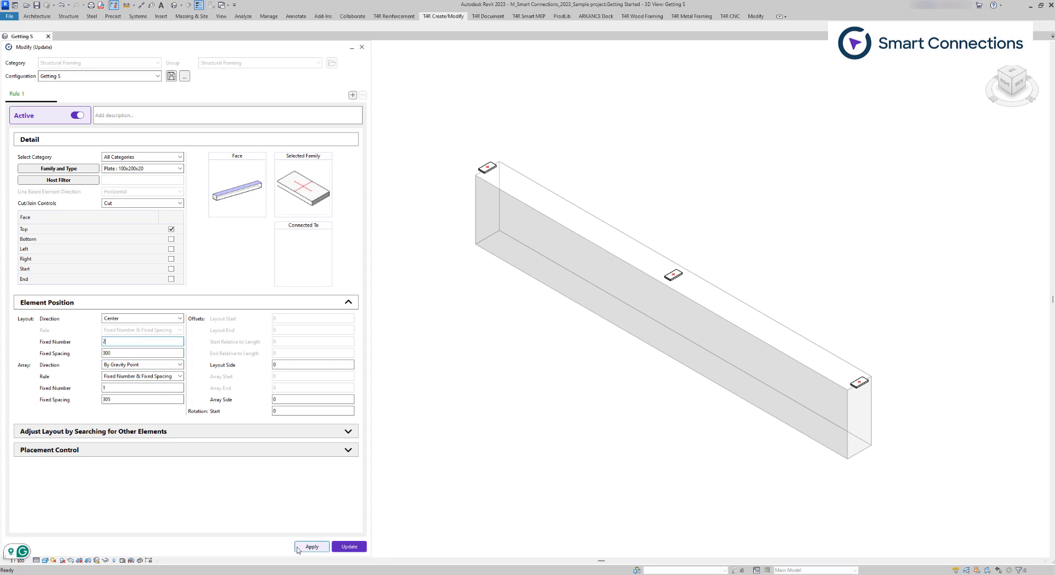
left_click(311, 546)
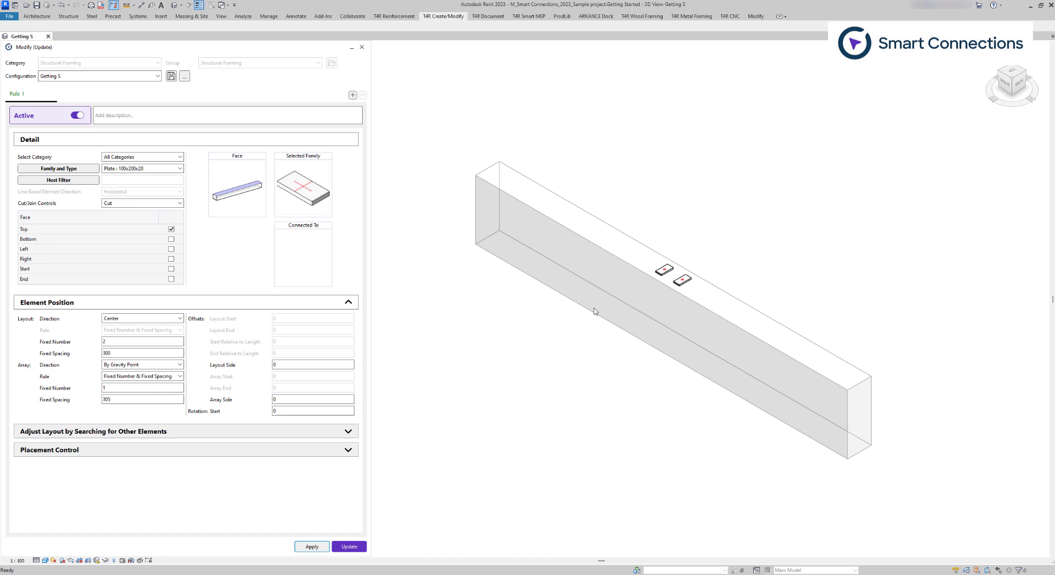
mouse_move(529, 349)
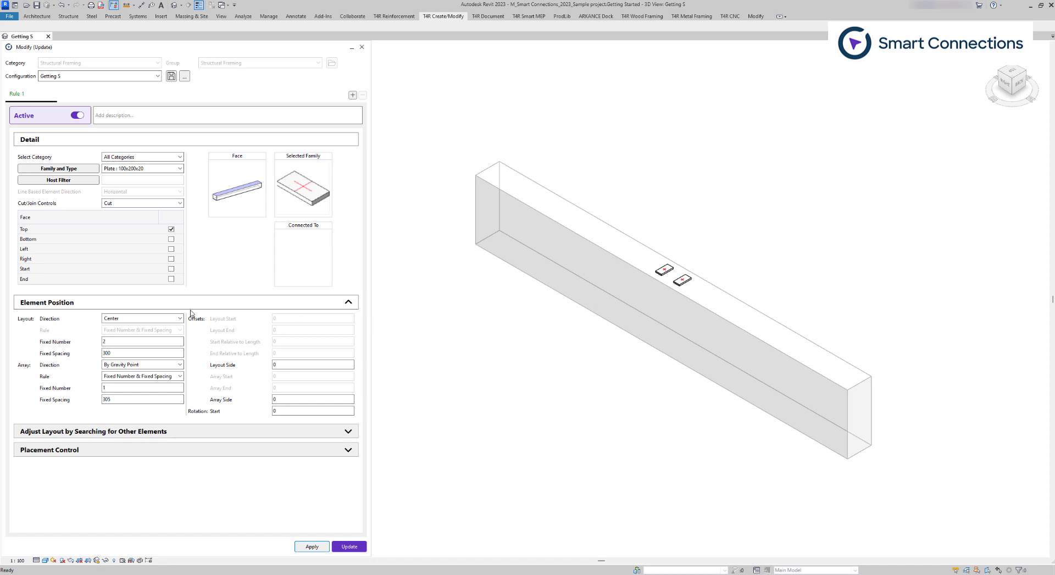
- Lay plates out from the beam end under a Fixed Spacing rule of 300 along the whole face
left_click(141, 317)
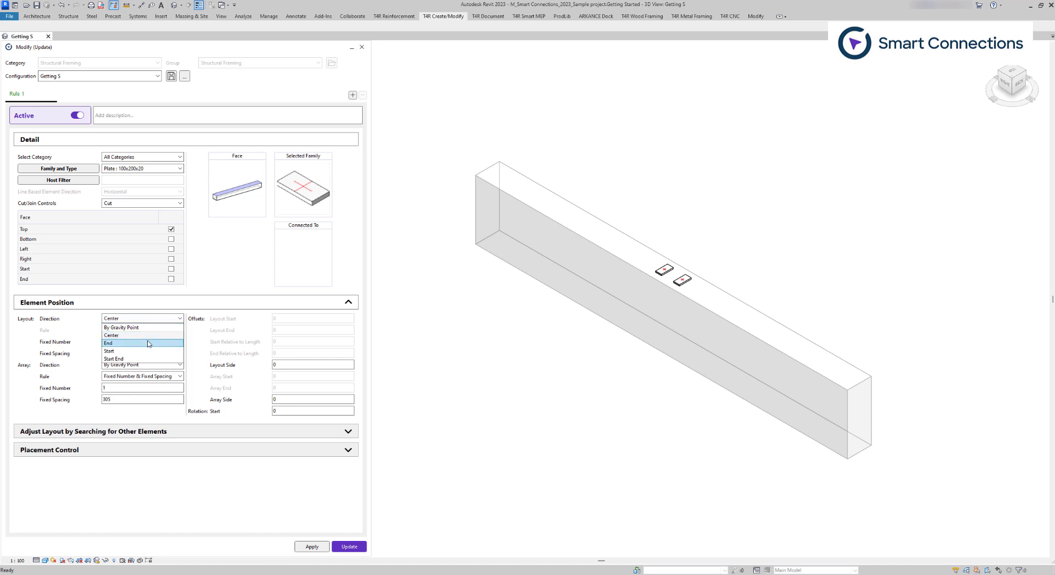
left_click(109, 343)
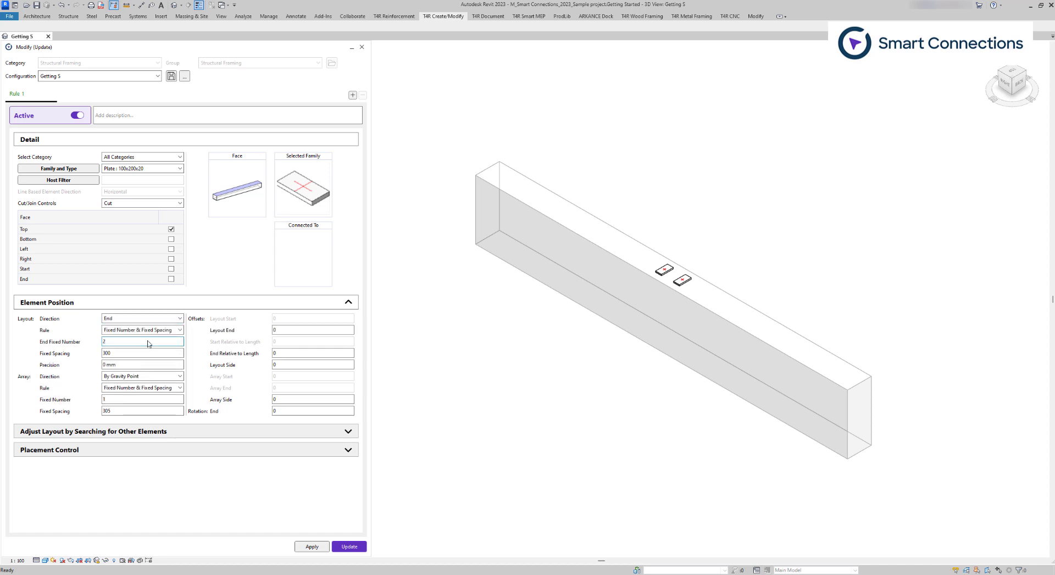
left_click(142, 330)
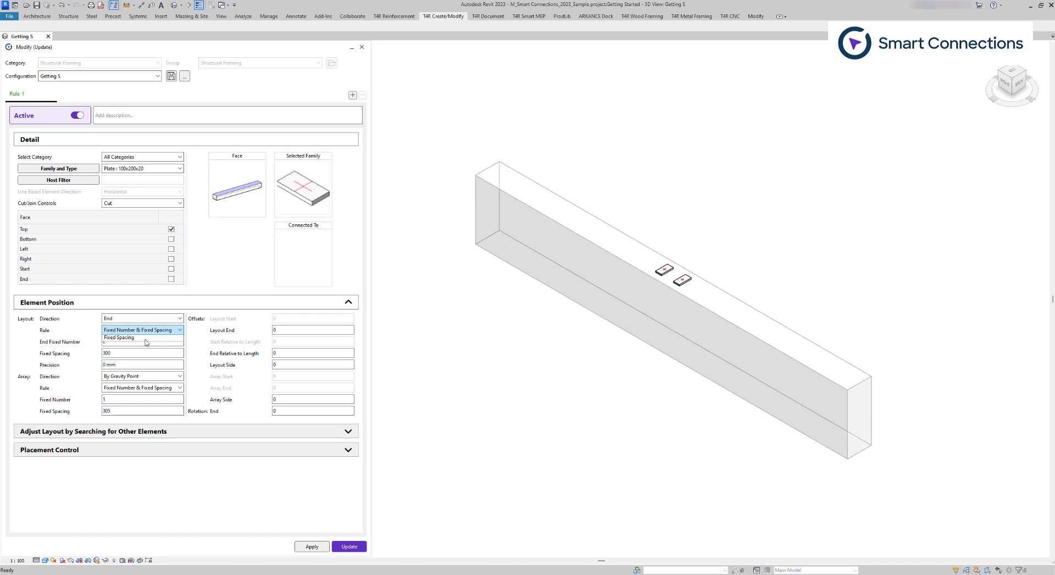
left_click(120, 337)
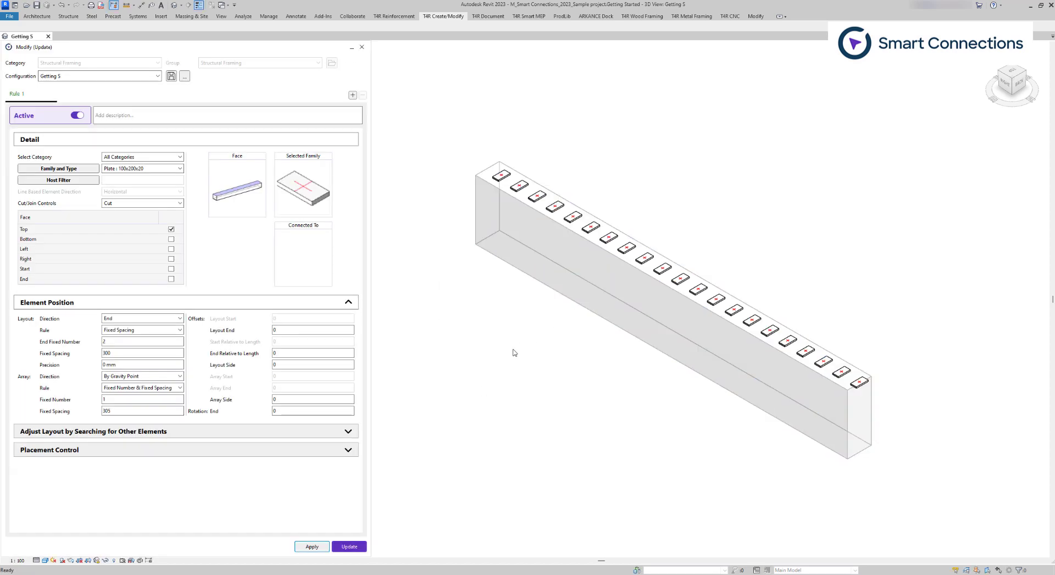
left_click(313, 328)
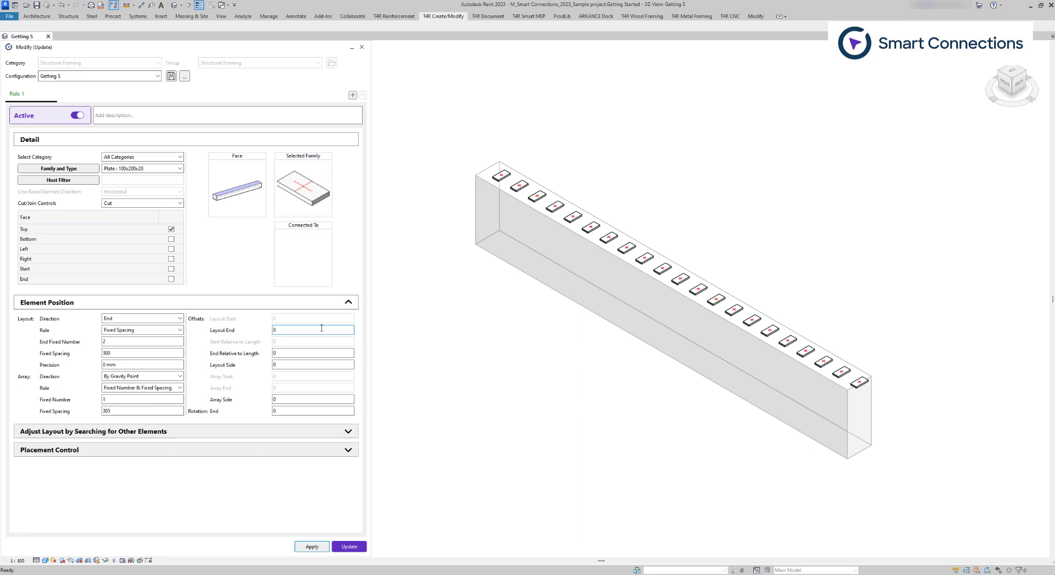
- Lay plates between start and end under a Maximal Spacing rule of 600 and apply
left_click(142, 318)
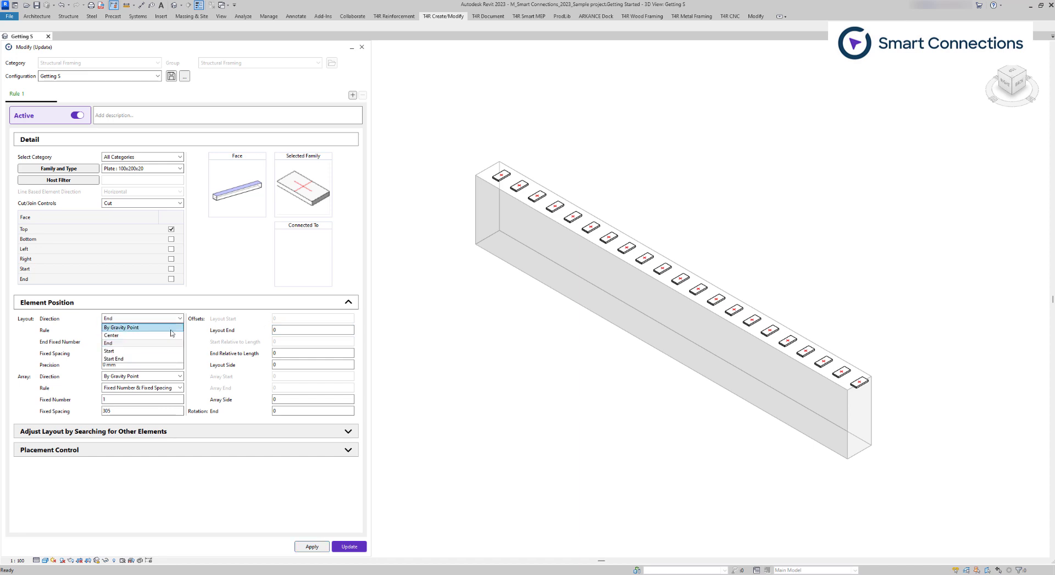
left_click(113, 358)
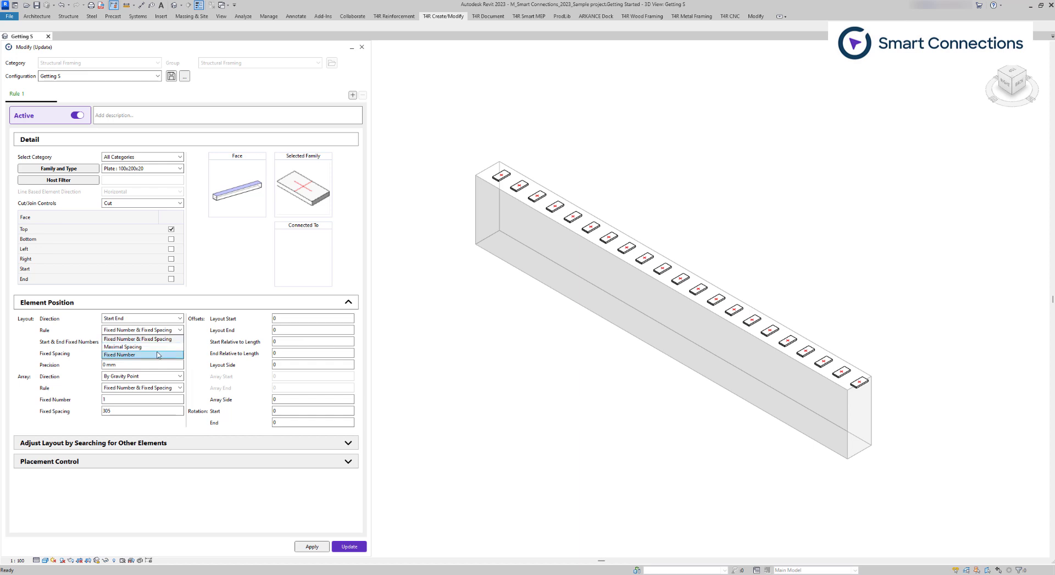
mouse_move(122, 346)
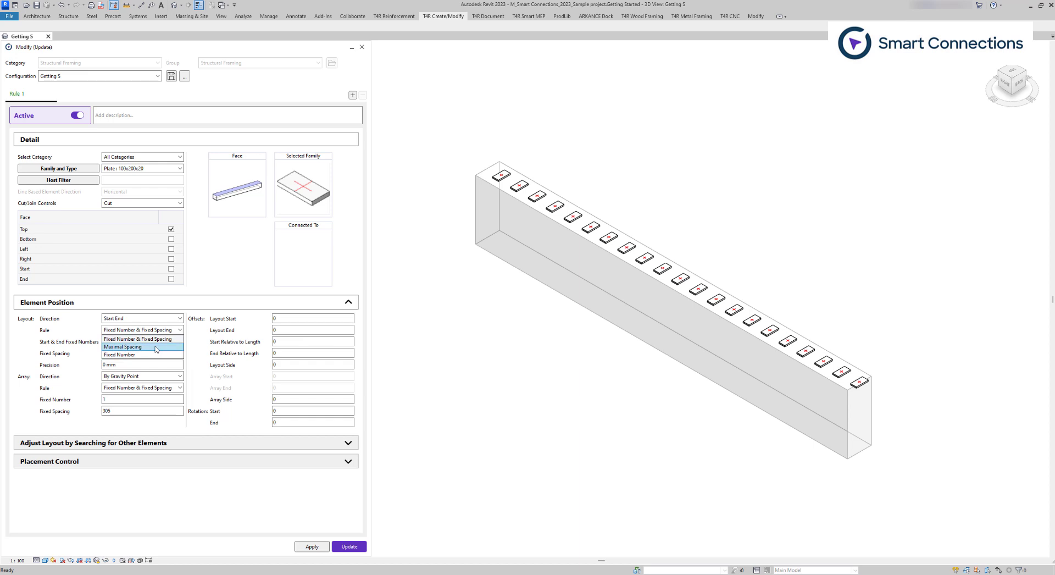
left_click(123, 346)
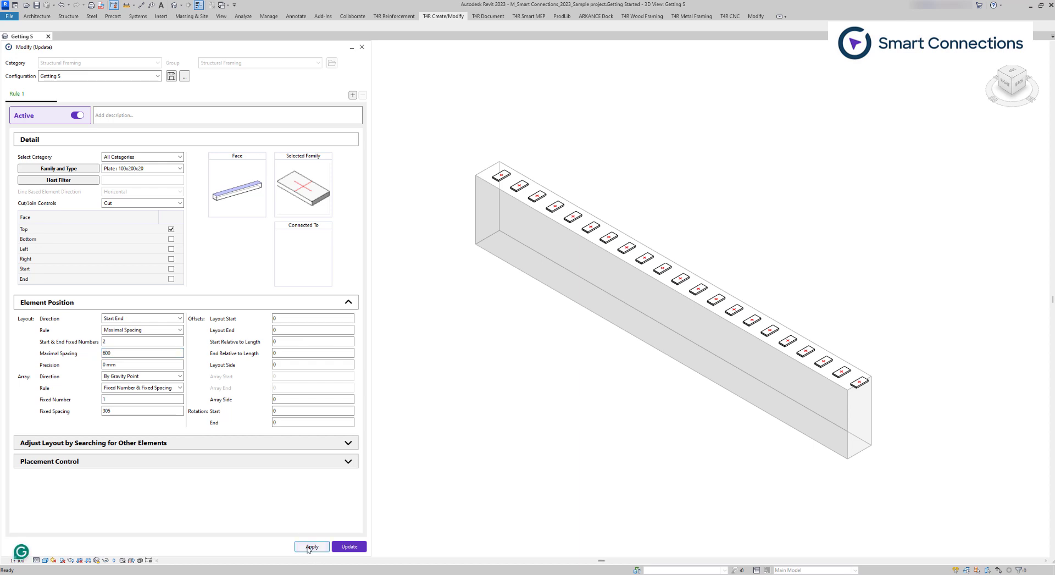
left_click(311, 547)
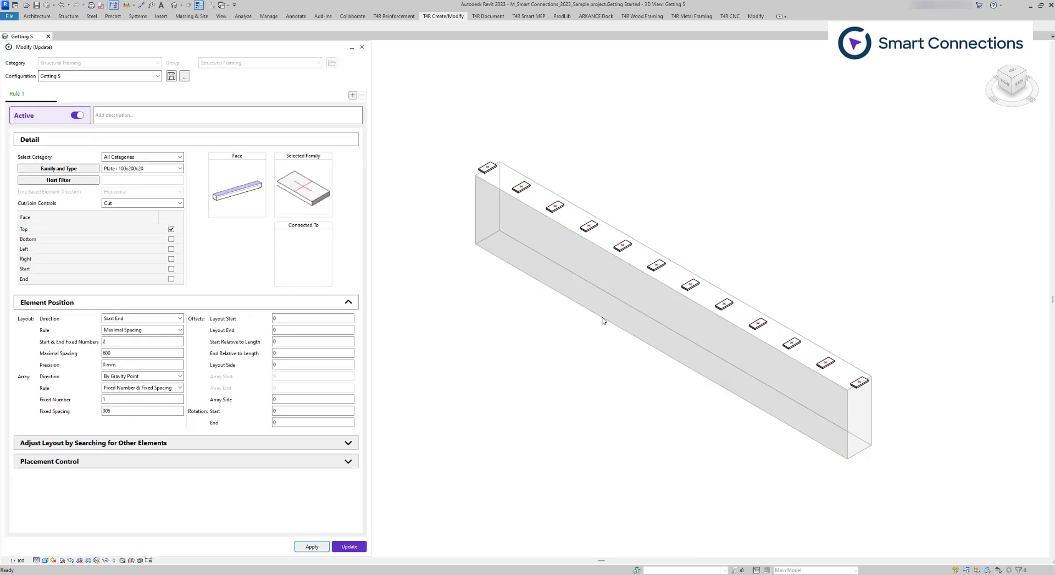
- Keep the plates 250 in from both the start and end edges and apply
left_click(312, 318)
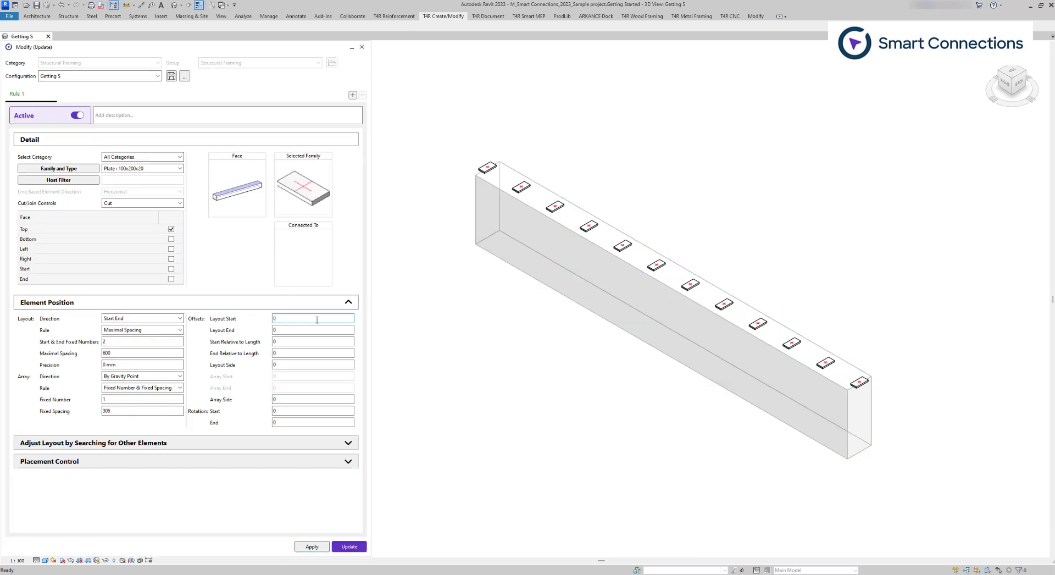
type("250")
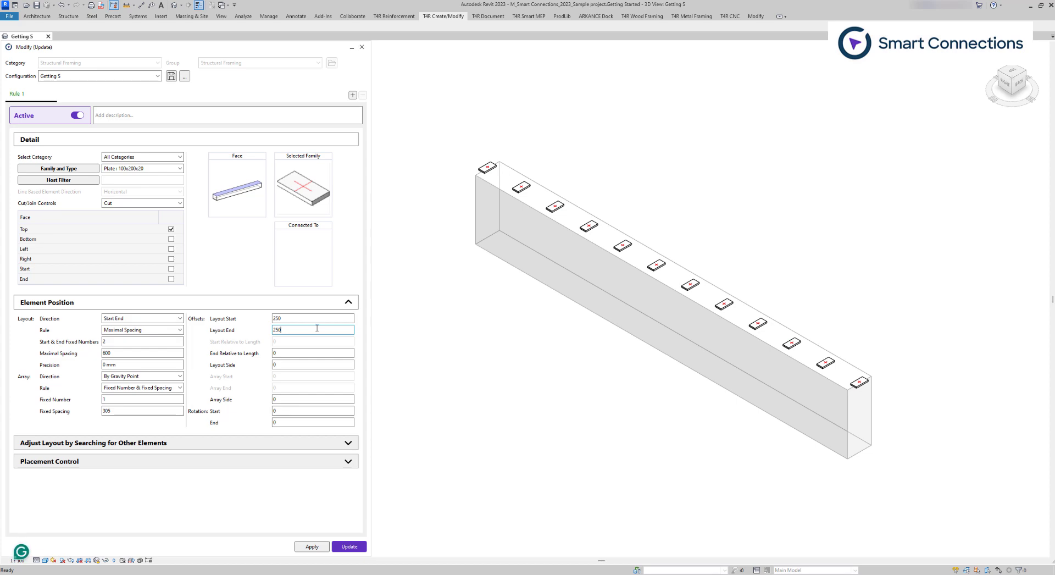
left_click(348, 546)
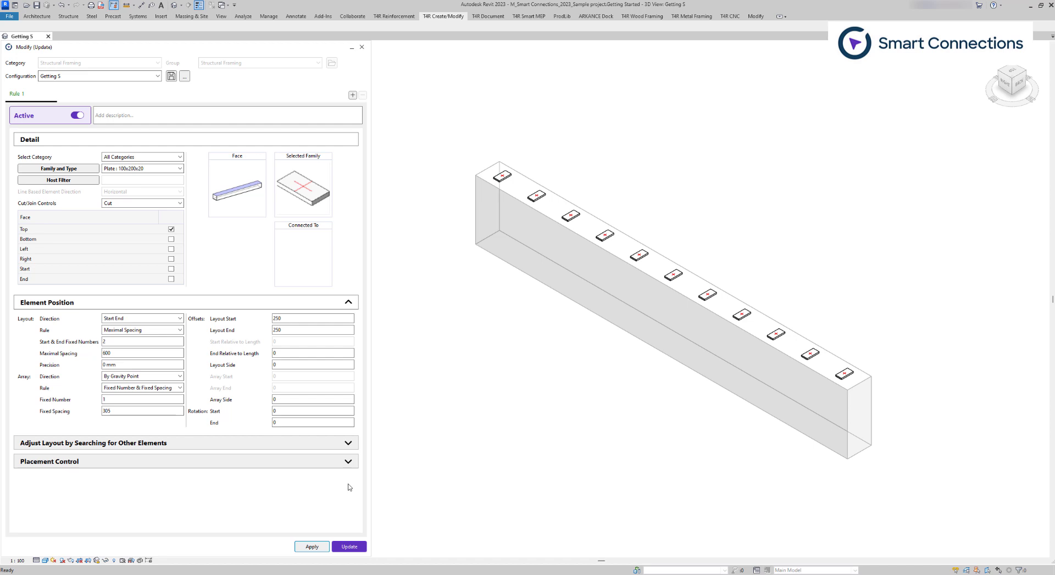
- Replace the plates with CUT_rectangular : 200x200 laid out from the beam start and apply
left_click(180, 168)
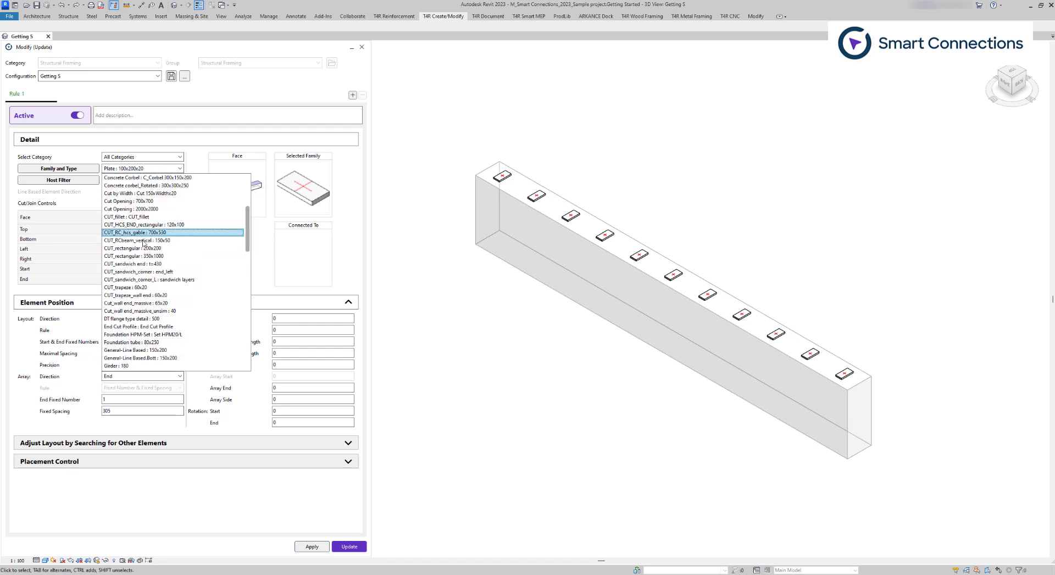
left_click(133, 247)
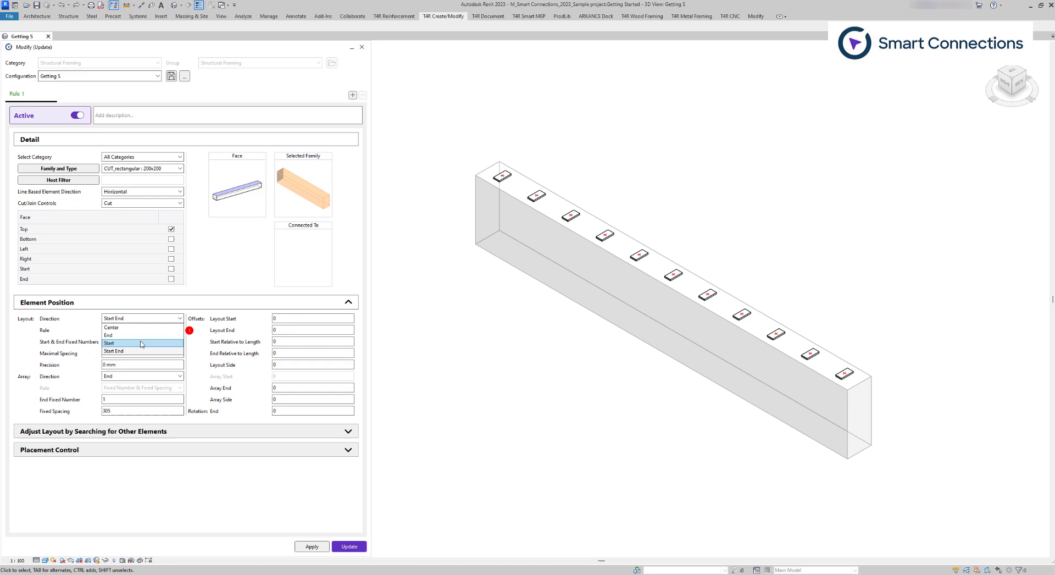
left_click(110, 343)
type("600")
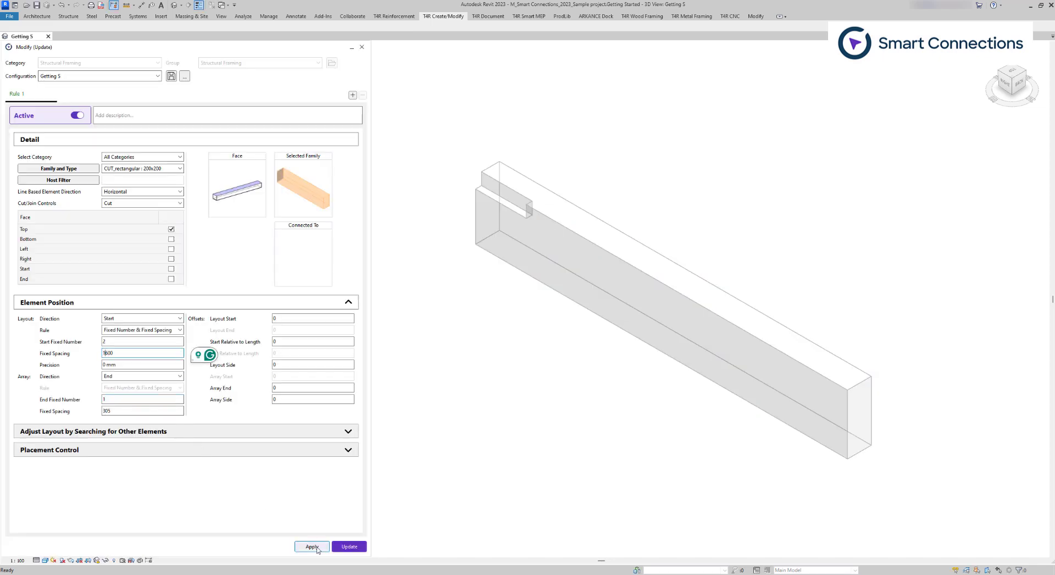
left_click(311, 546)
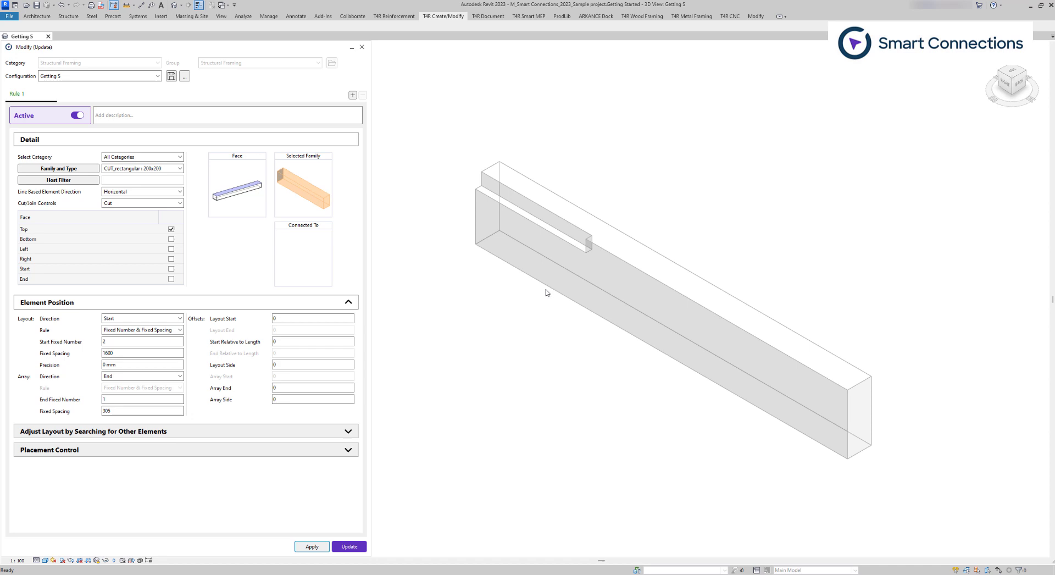
- Change the cut layout to Direction Start End with a Fixed Number rule
left_click(142, 318)
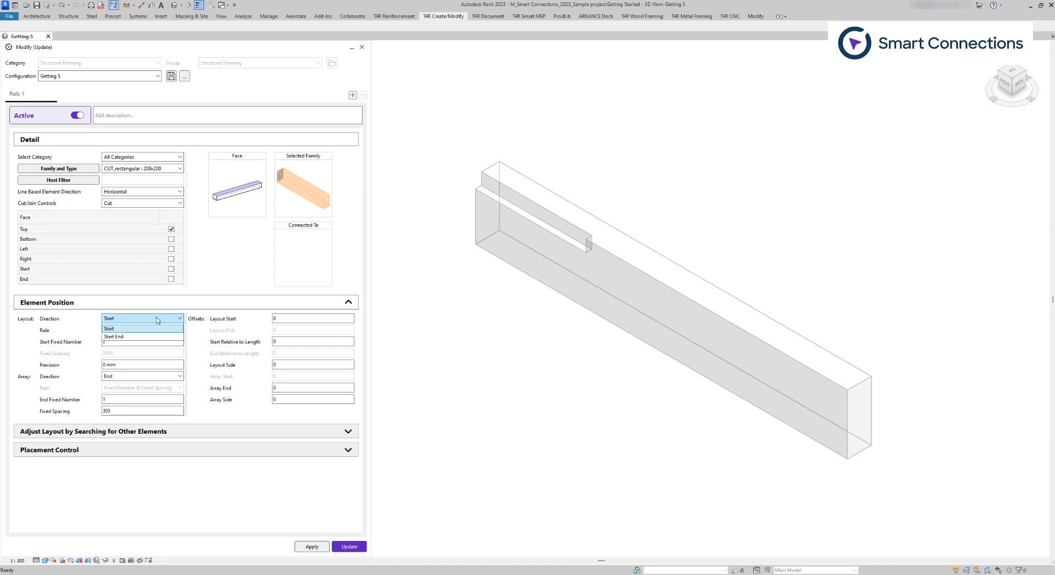
left_click(113, 336)
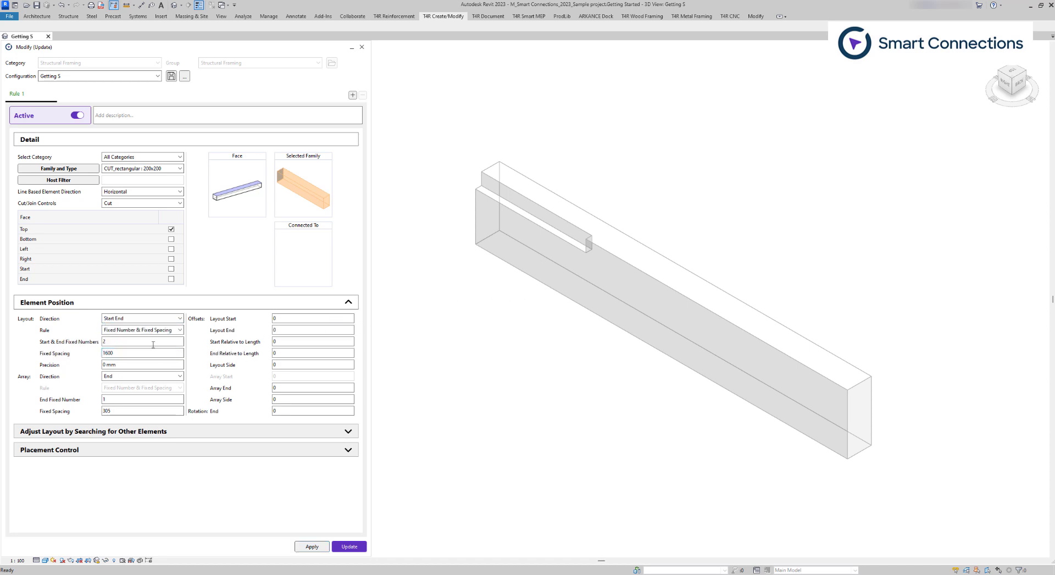
left_click(142, 329)
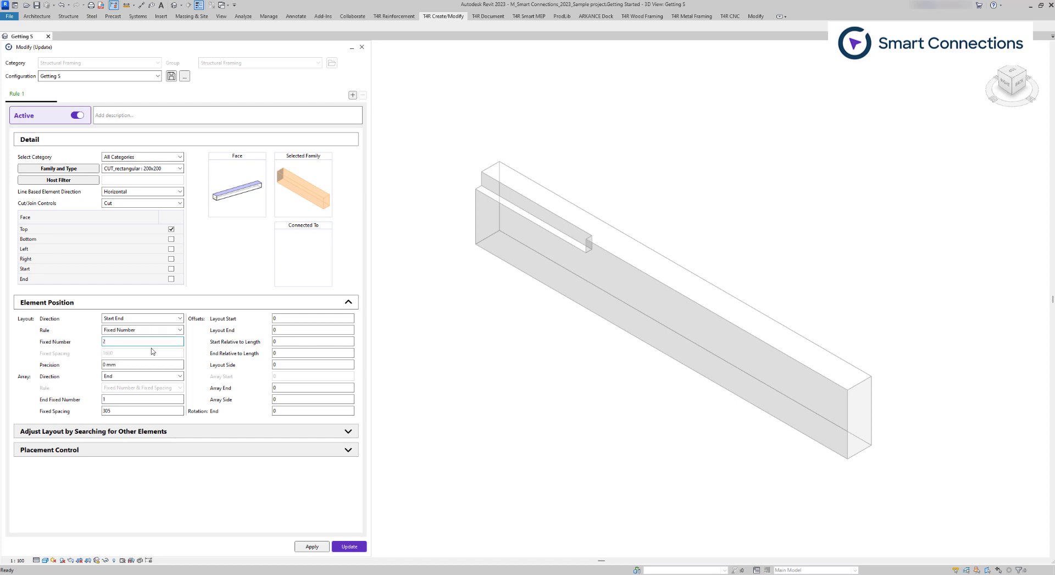